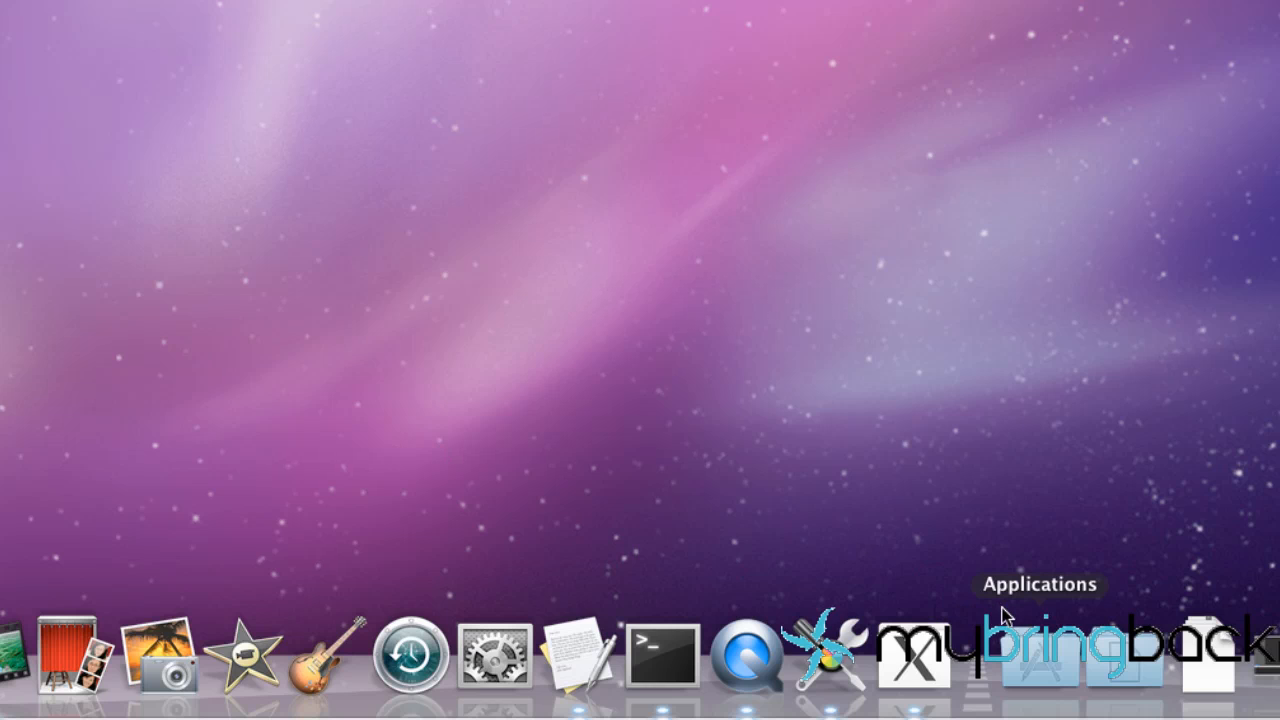
- Launch Terminal from the Utilities folder in the Applications stack
{"action": "left_click", "coordinate": [1040, 655]}
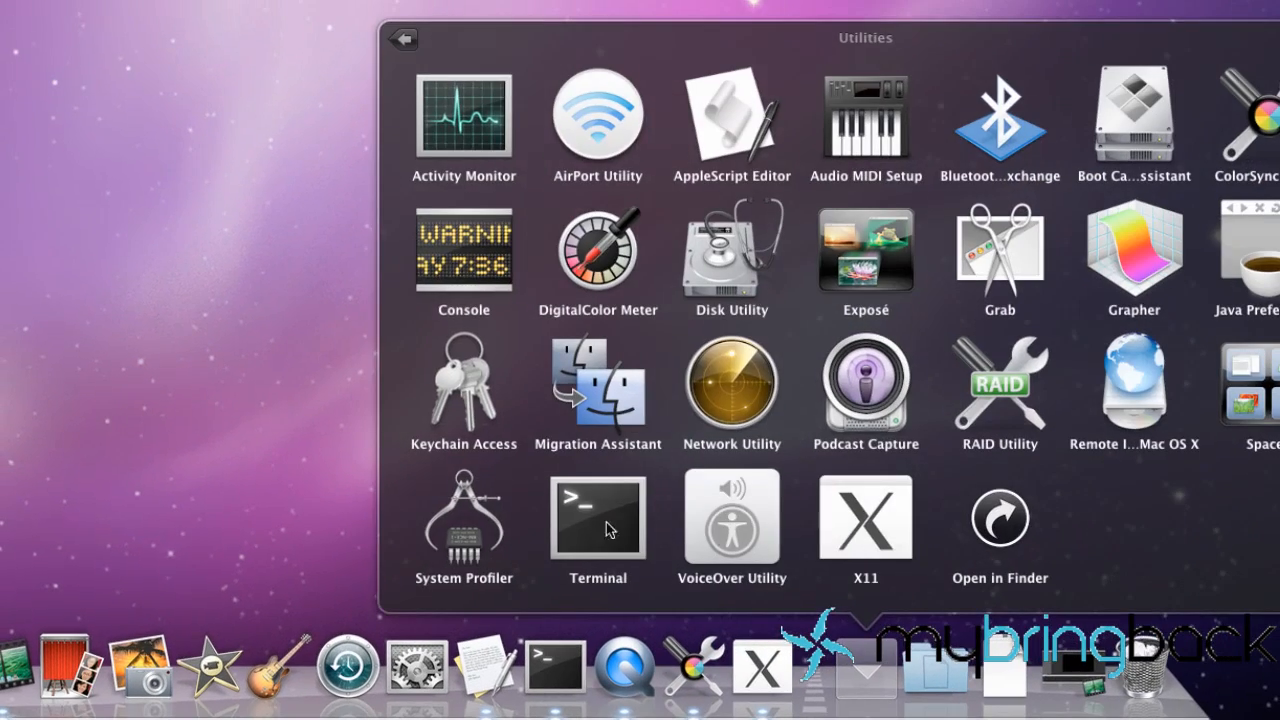
{"action": "double_click", "coordinate": [597, 517]}
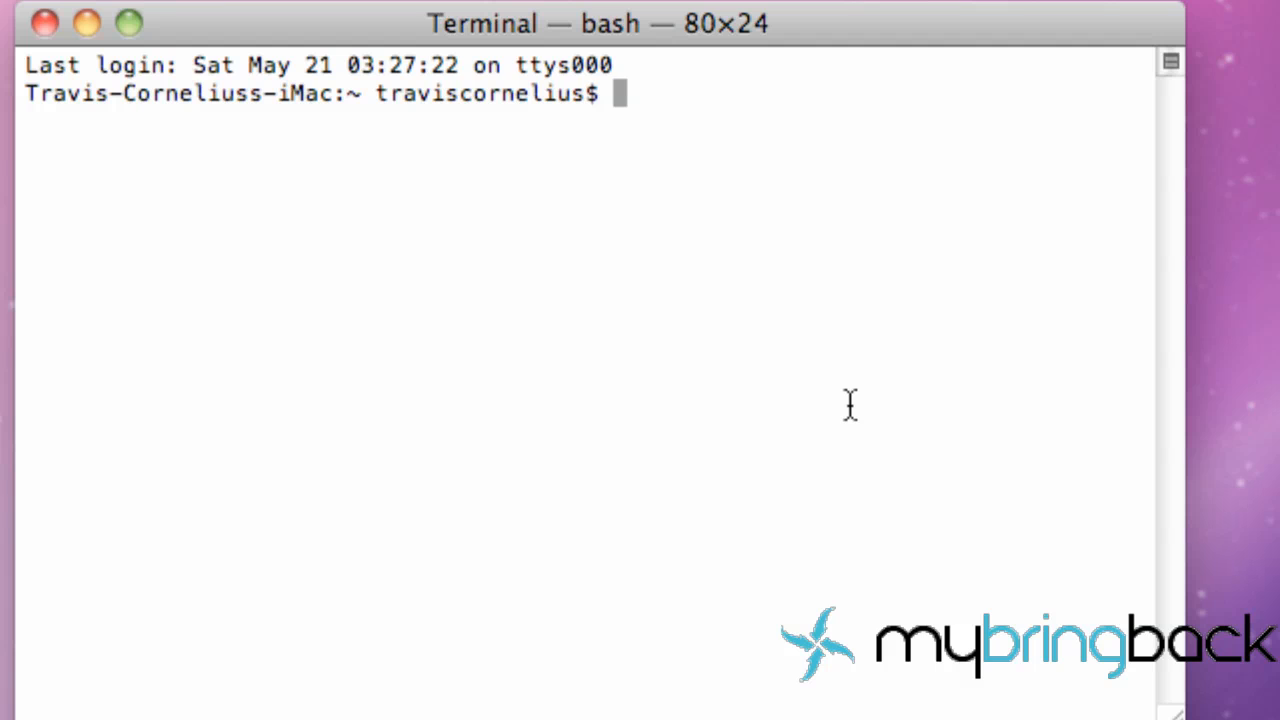
- Run javac in Terminal and scroll through its compiler options listing
{"action": "type", "text": "javac"}
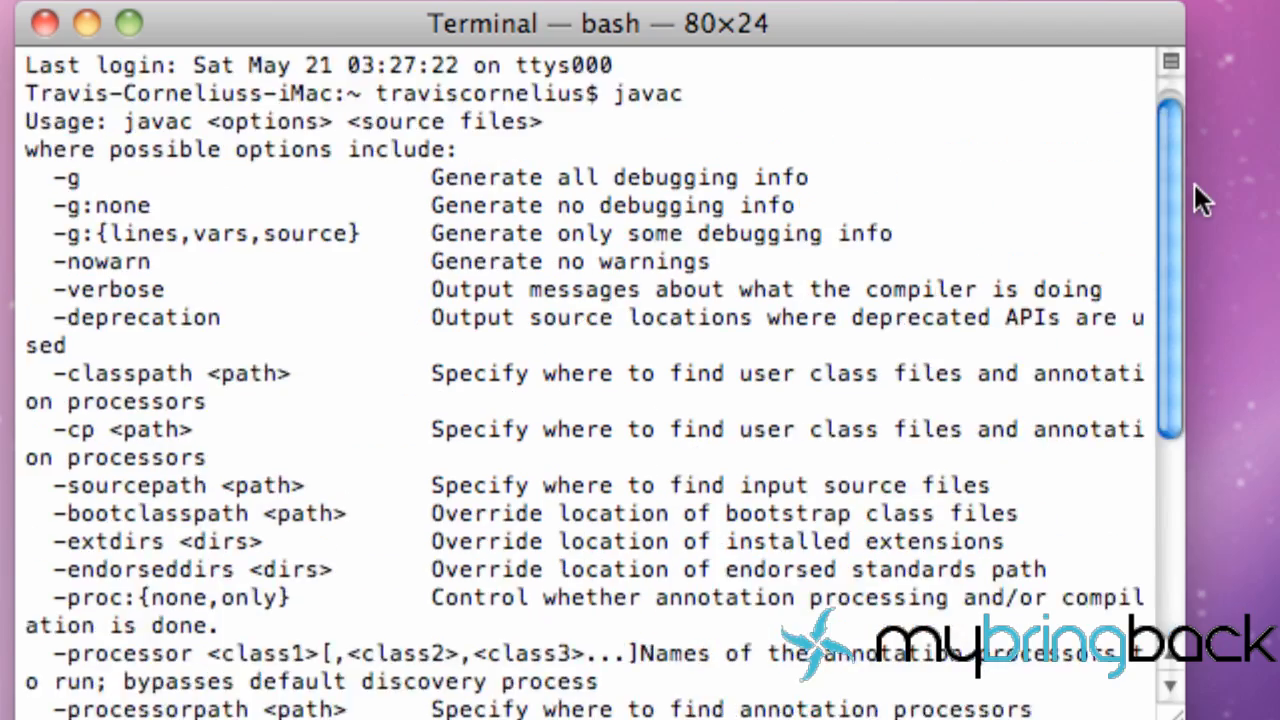
{"action": "scroll", "scroll_direction": "down", "scroll_amount": 3}
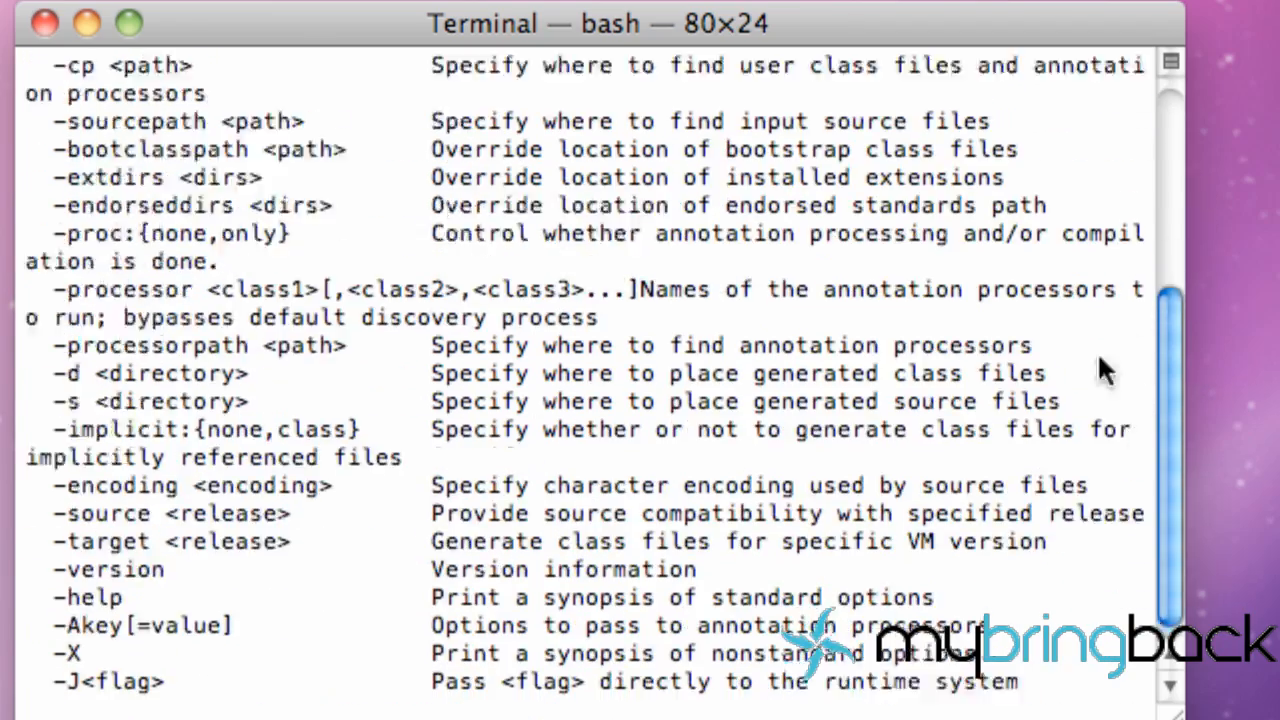
{"action": "scroll", "scroll_direction": "up", "scroll_amount": 3}
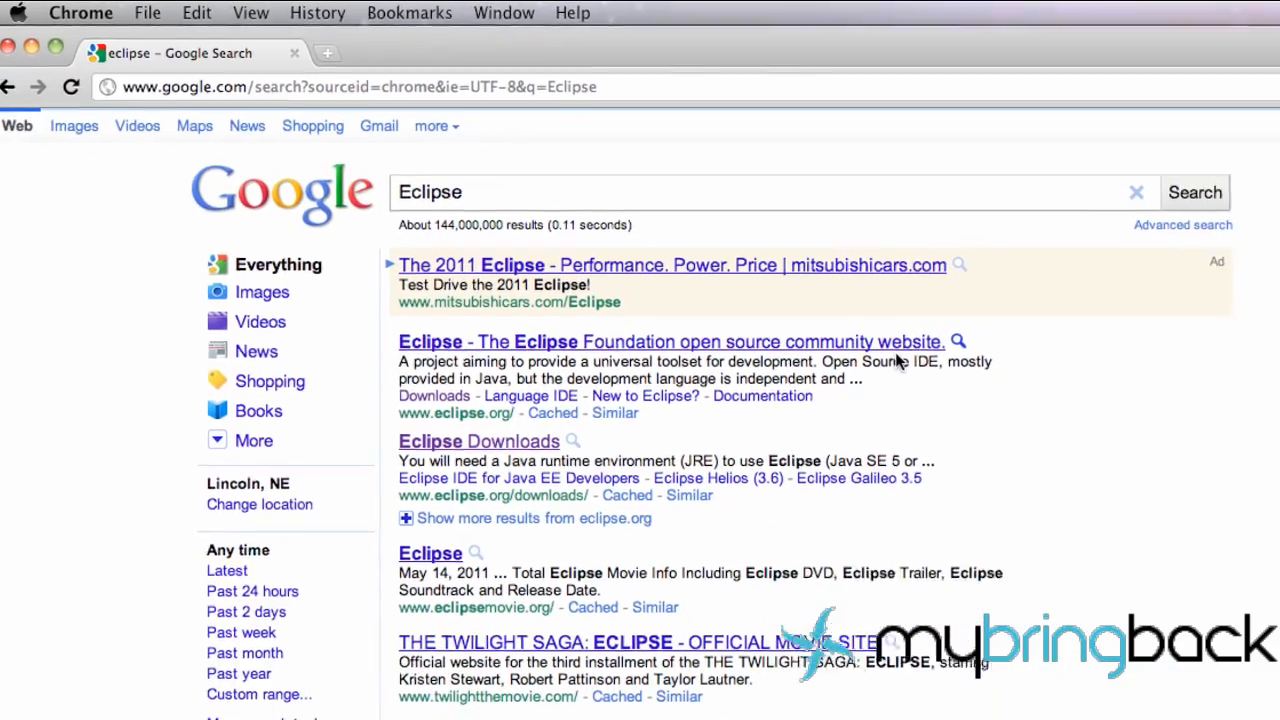
- Open Eclipse Downloads from the Google results and pick a platform to list Helios packages
{"action": "left_click", "coordinate": [671, 341]}
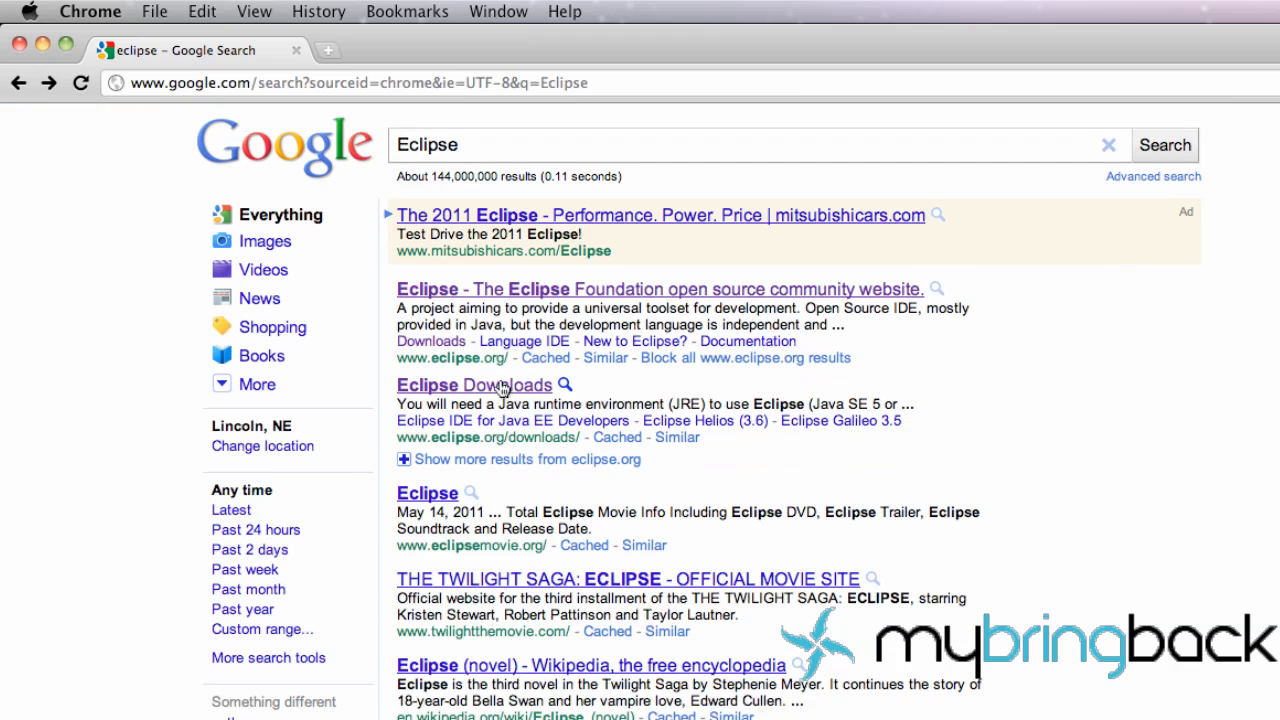
{"action": "left_click", "coordinate": [474, 385]}
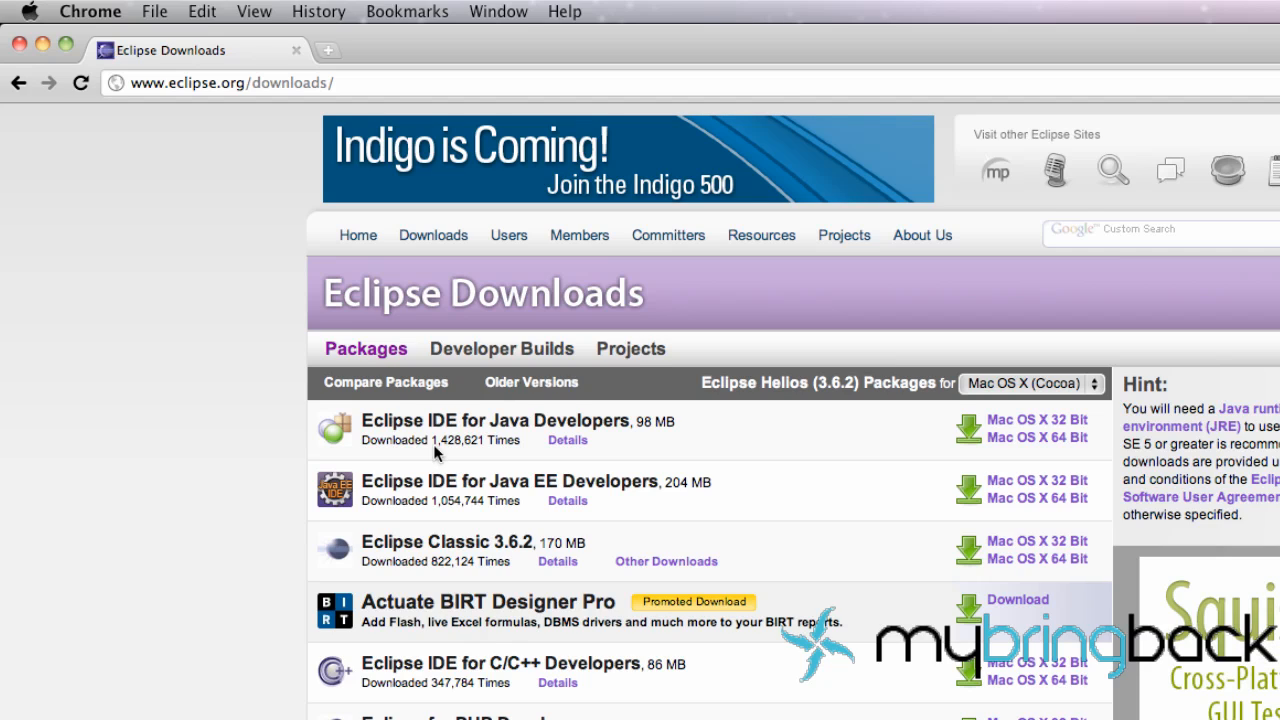
{"action": "mouse_move", "coordinate": [898, 405]}
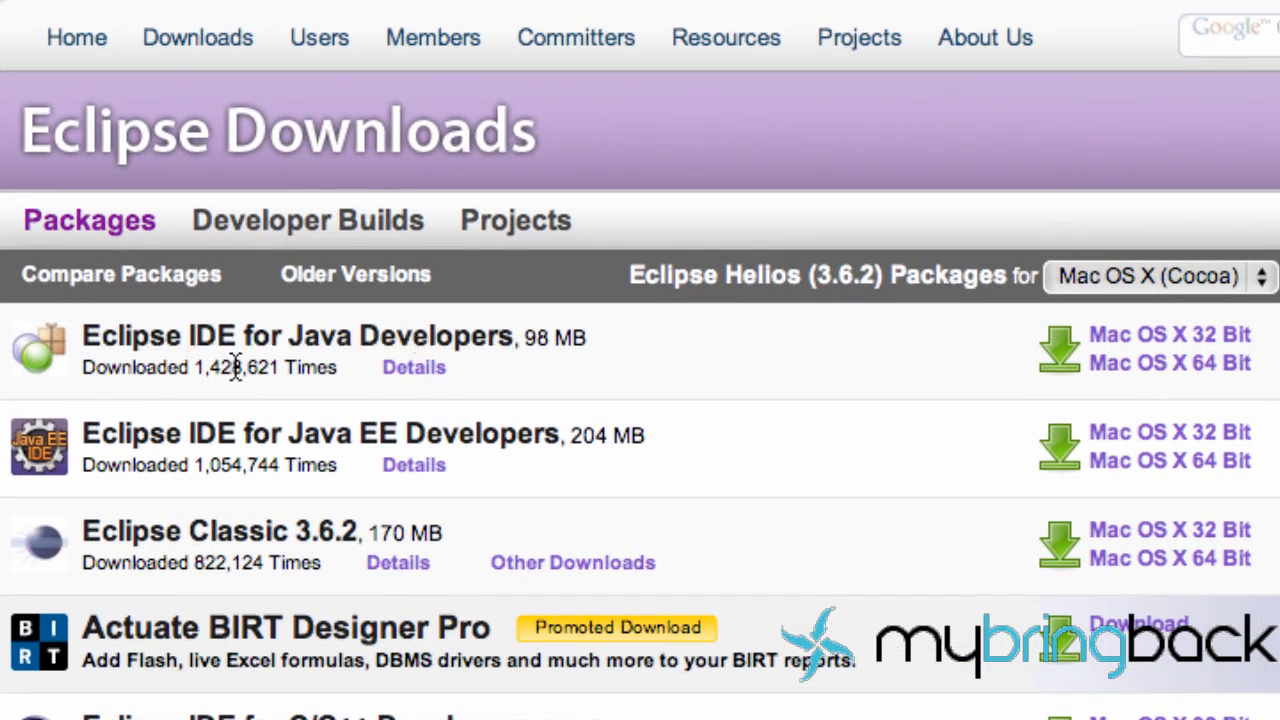
{"action": "mouse_move", "coordinate": [315, 336]}
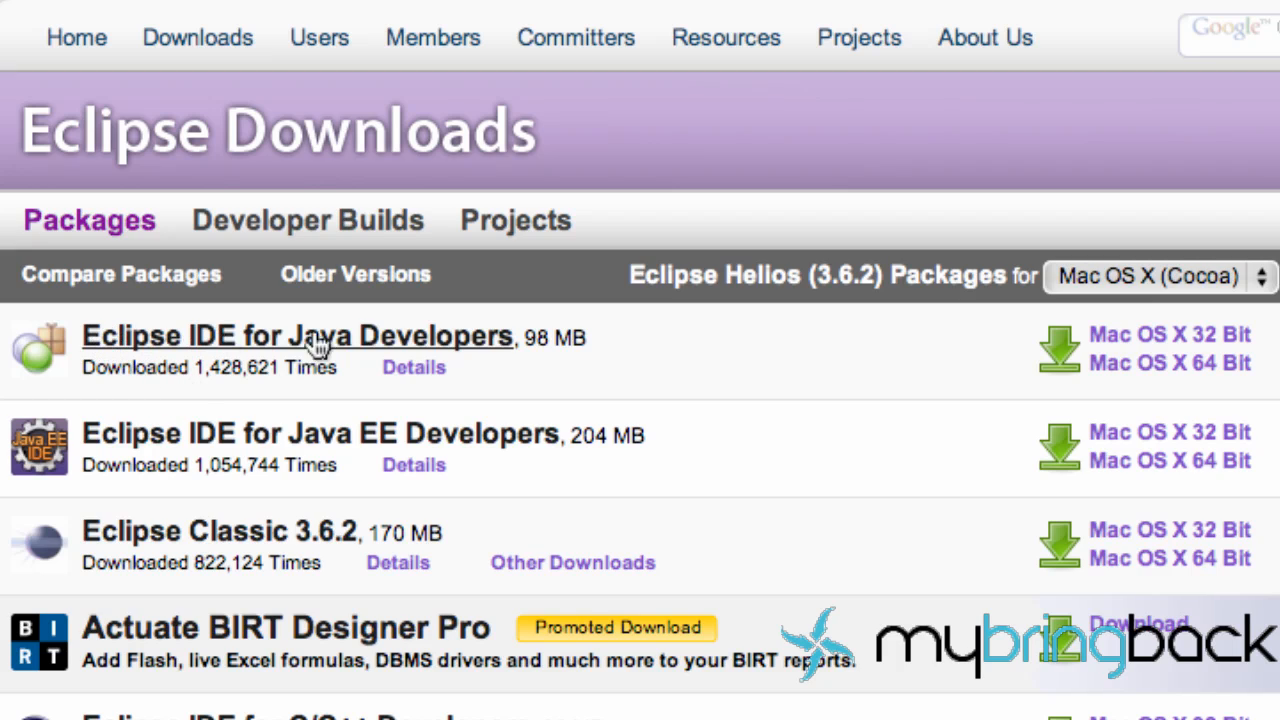
{"action": "mouse_move", "coordinate": [1190, 290]}
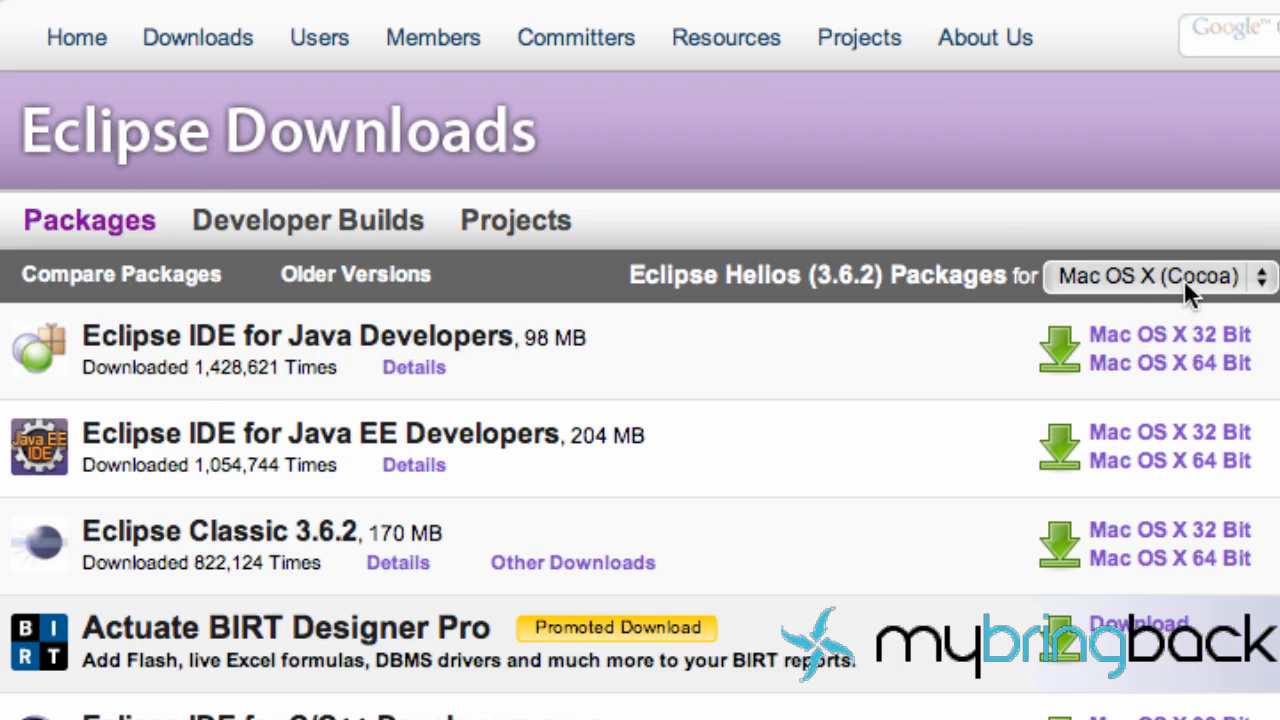
{"action": "left_click", "coordinate": [1150, 276]}
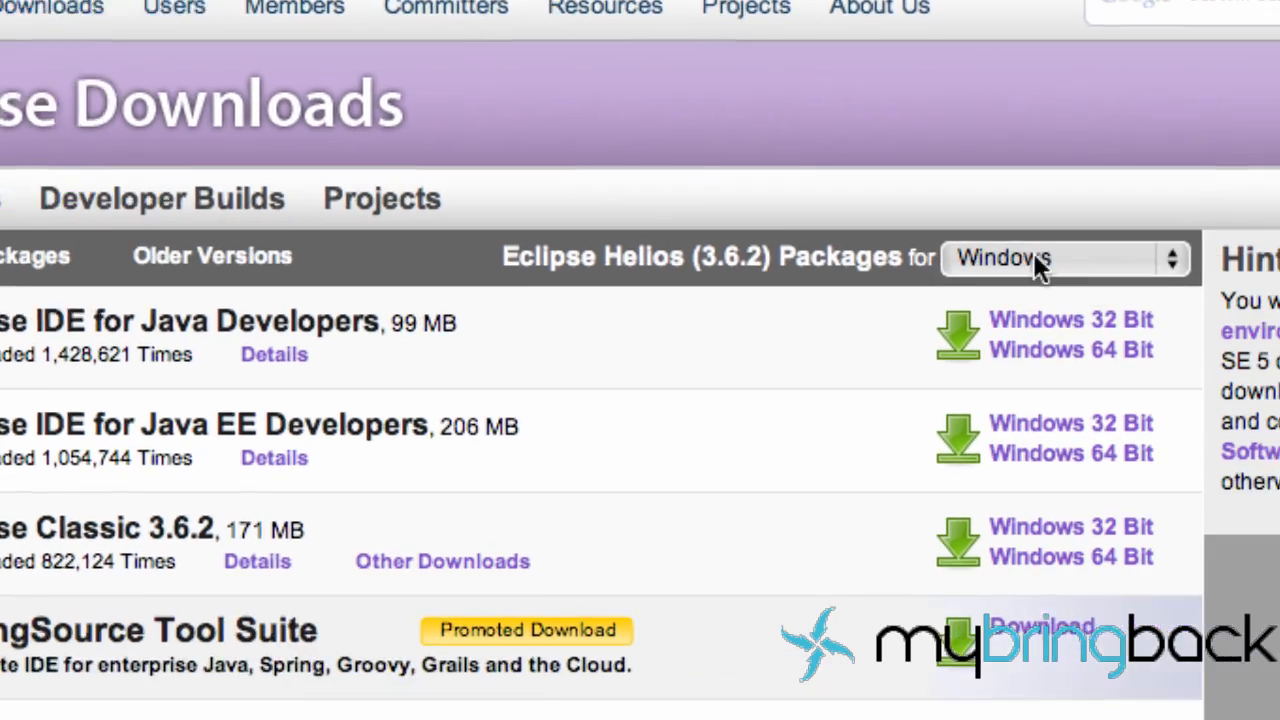
{"action": "left_click", "coordinate": [1065, 258]}
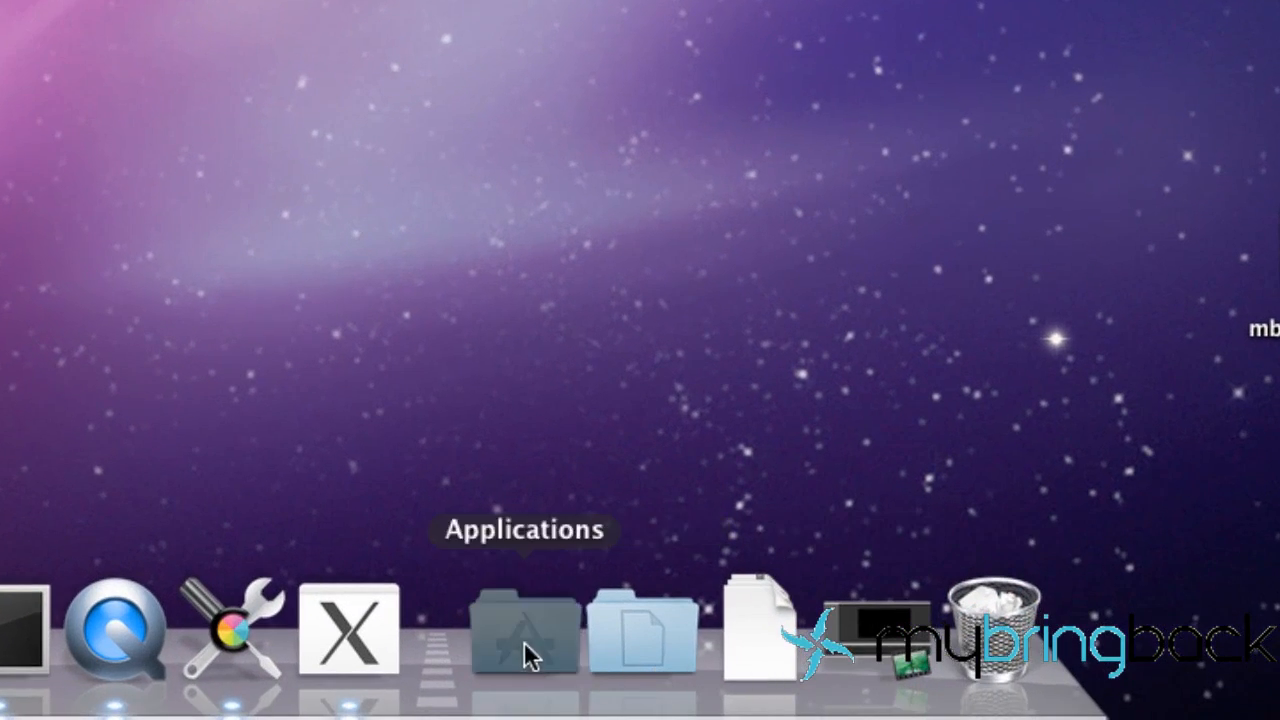
- Extract the downloaded Eclipse tar.gz archive in the Downloads folder
{"action": "left_click", "coordinate": [643, 630]}
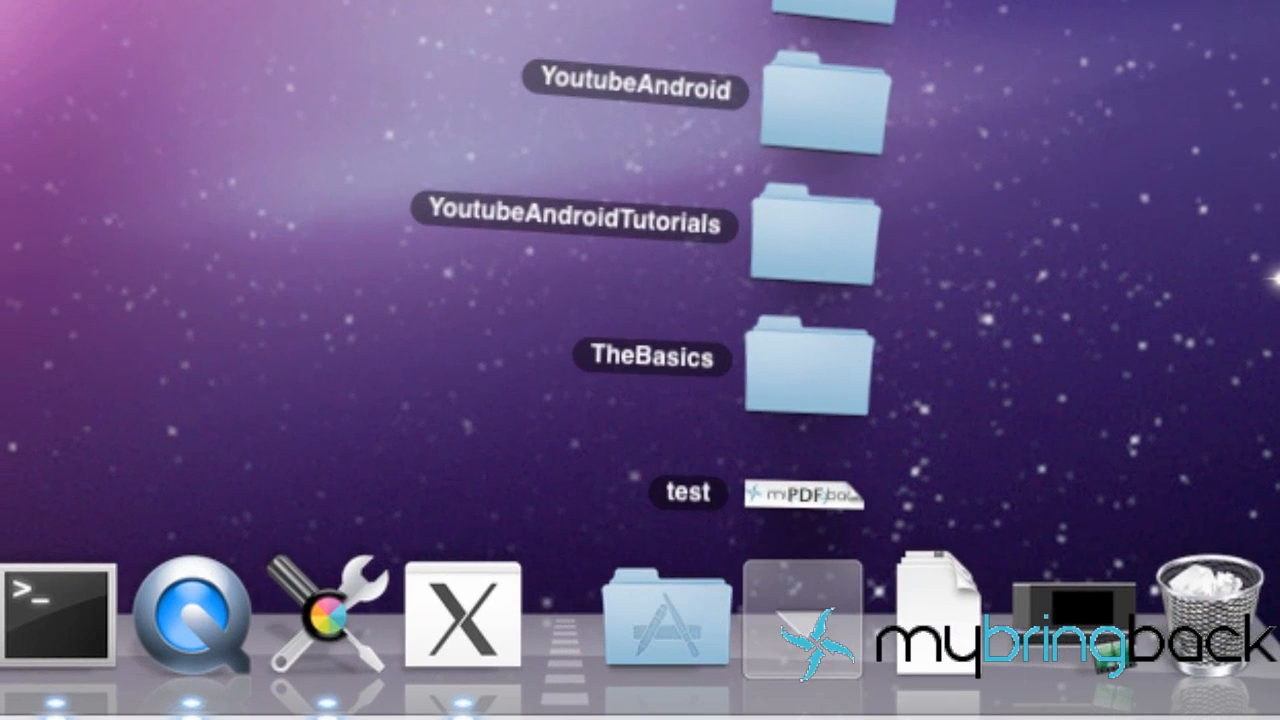
{"action": "left_click", "coordinate": [806, 617]}
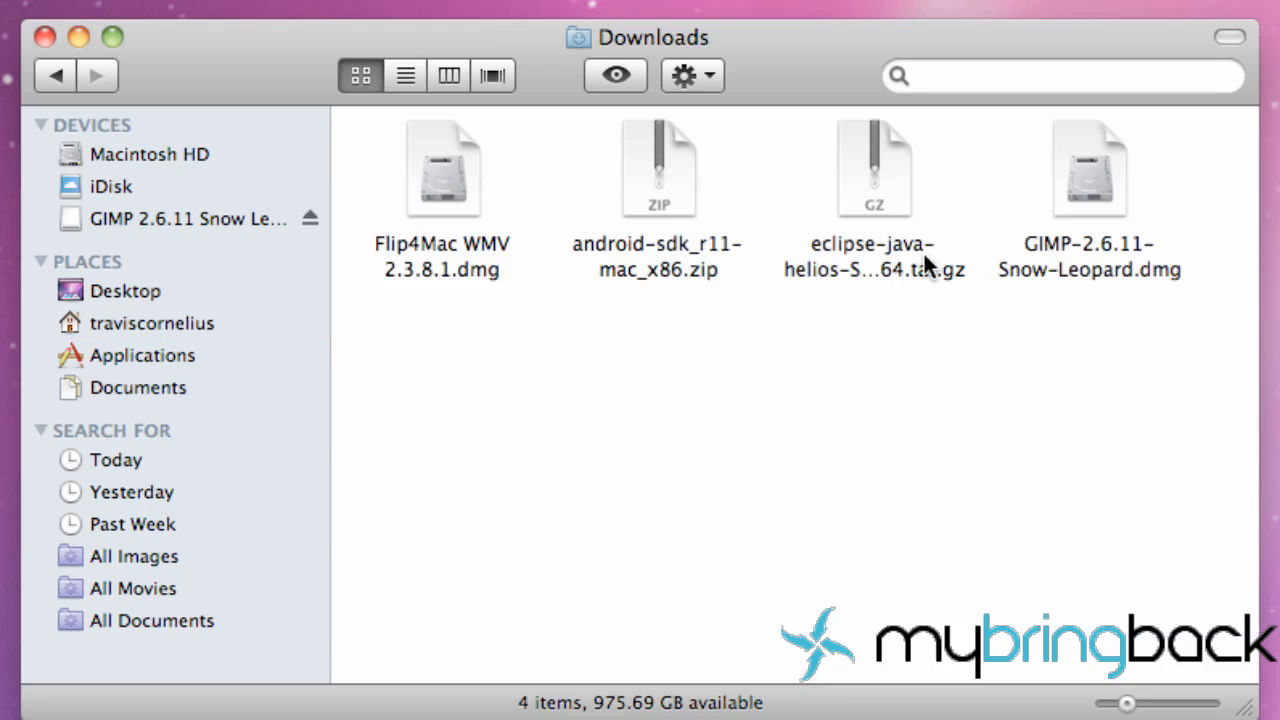
{"action": "left_click", "coordinate": [872, 167]}
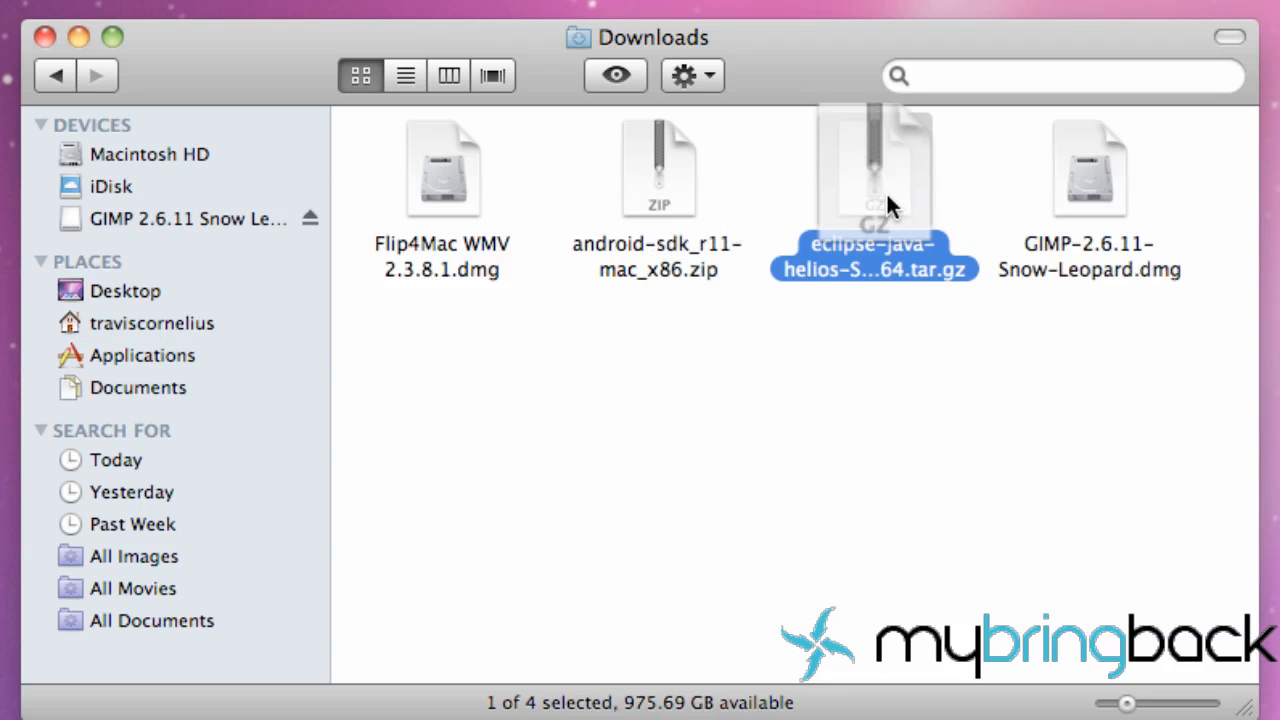
{"action": "double_click", "coordinate": [872, 170]}
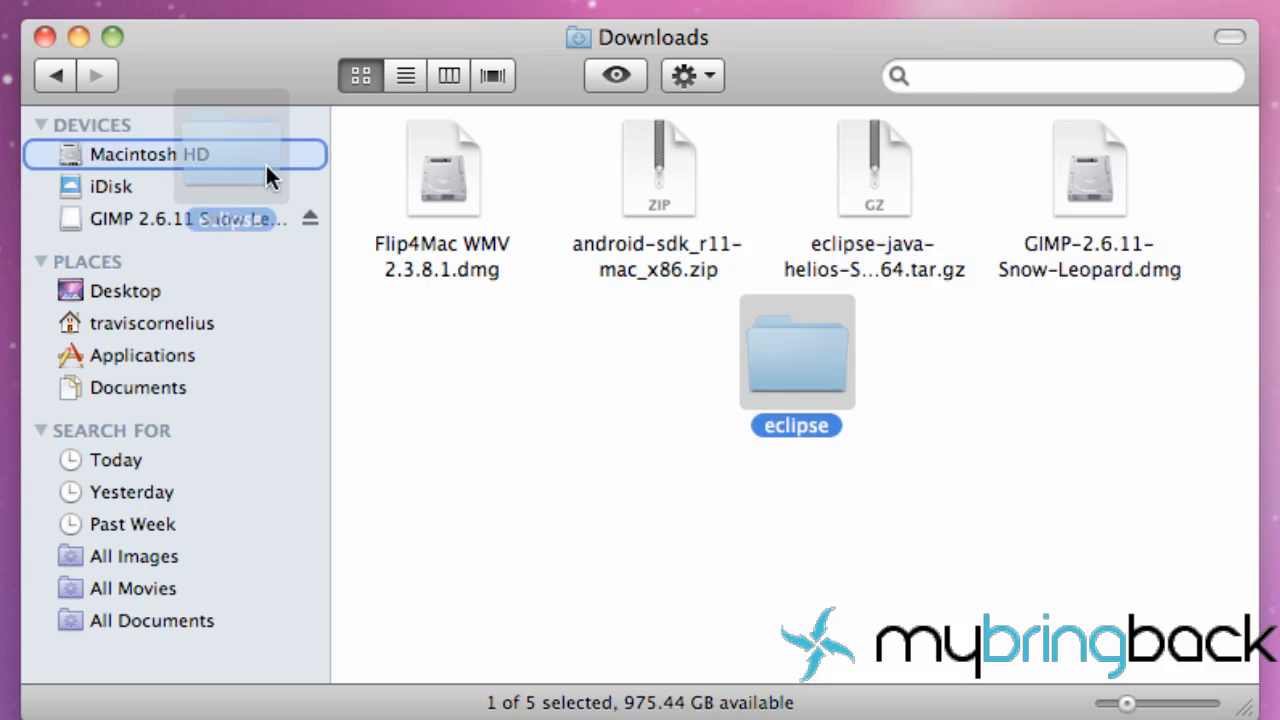
- Launch the Eclipse application from the eclipse folder on Macintosh HD
{"action": "left_click", "coordinate": [150, 154]}
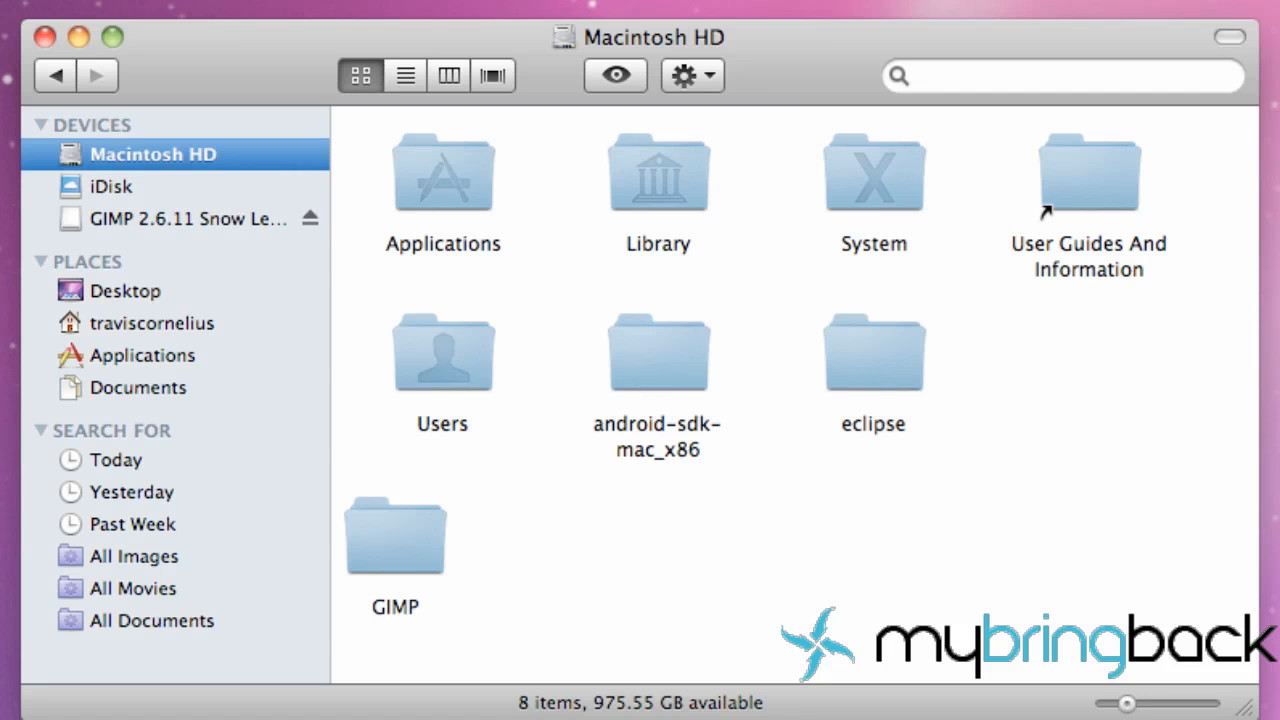
{"action": "mouse_move", "coordinate": [178, 150]}
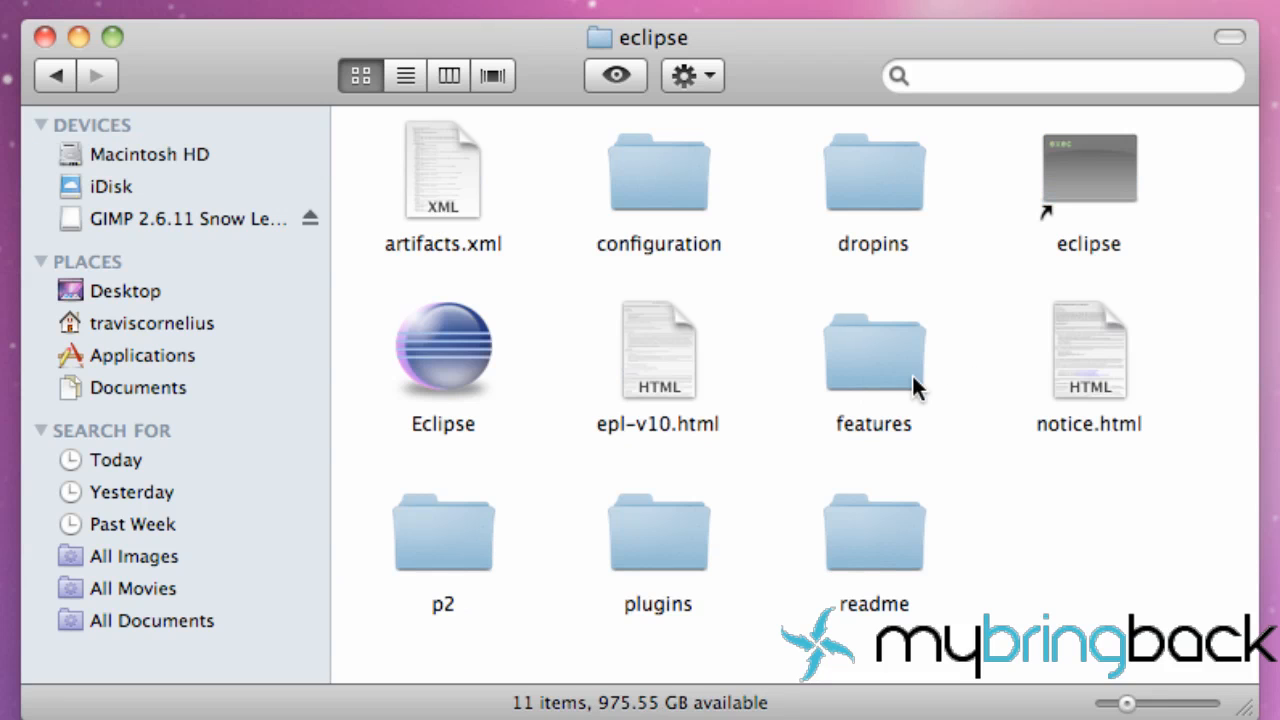
{"action": "left_click", "coordinate": [443, 350]}
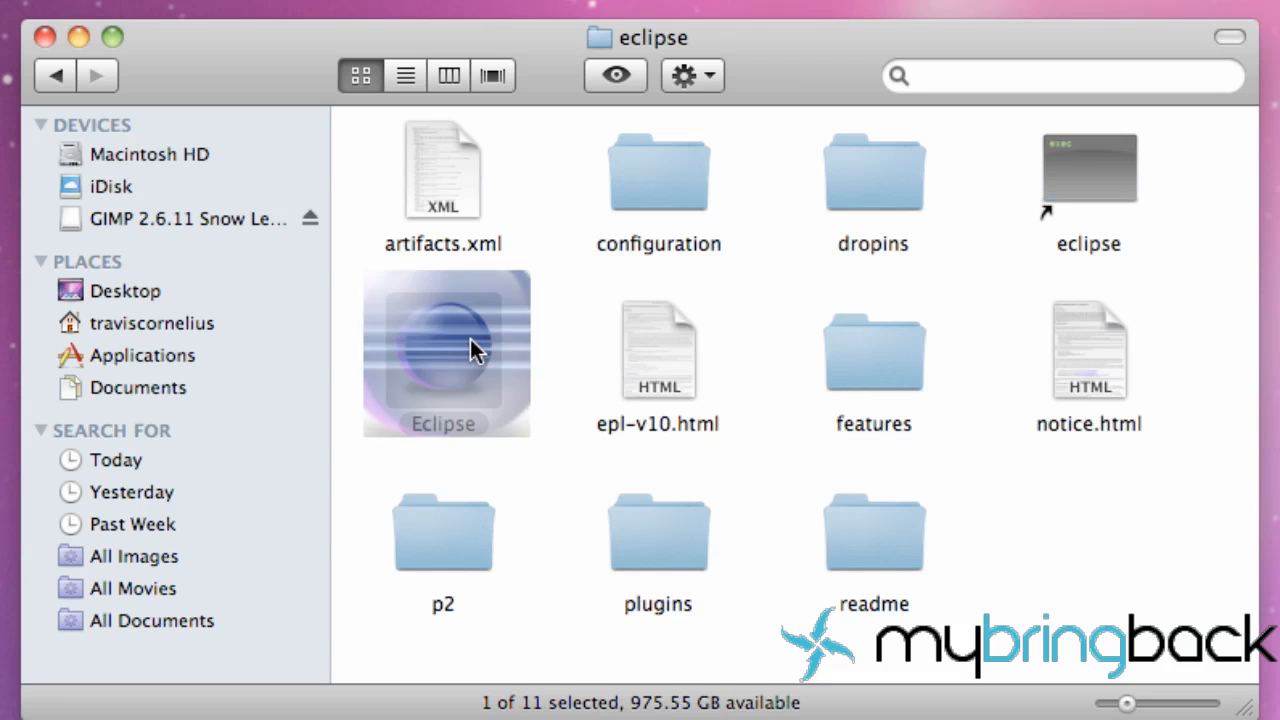
{"action": "double_click", "coordinate": [443, 353]}
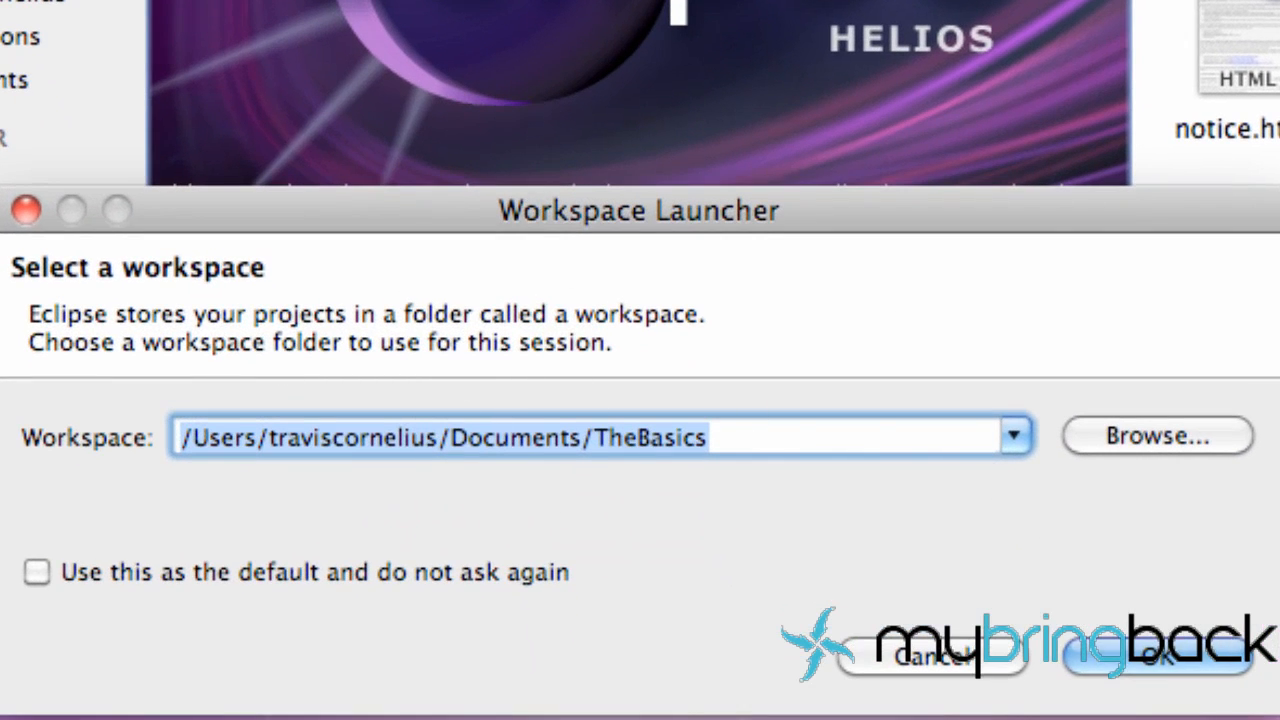
{"action": "mouse_move", "coordinate": [415, 248]}
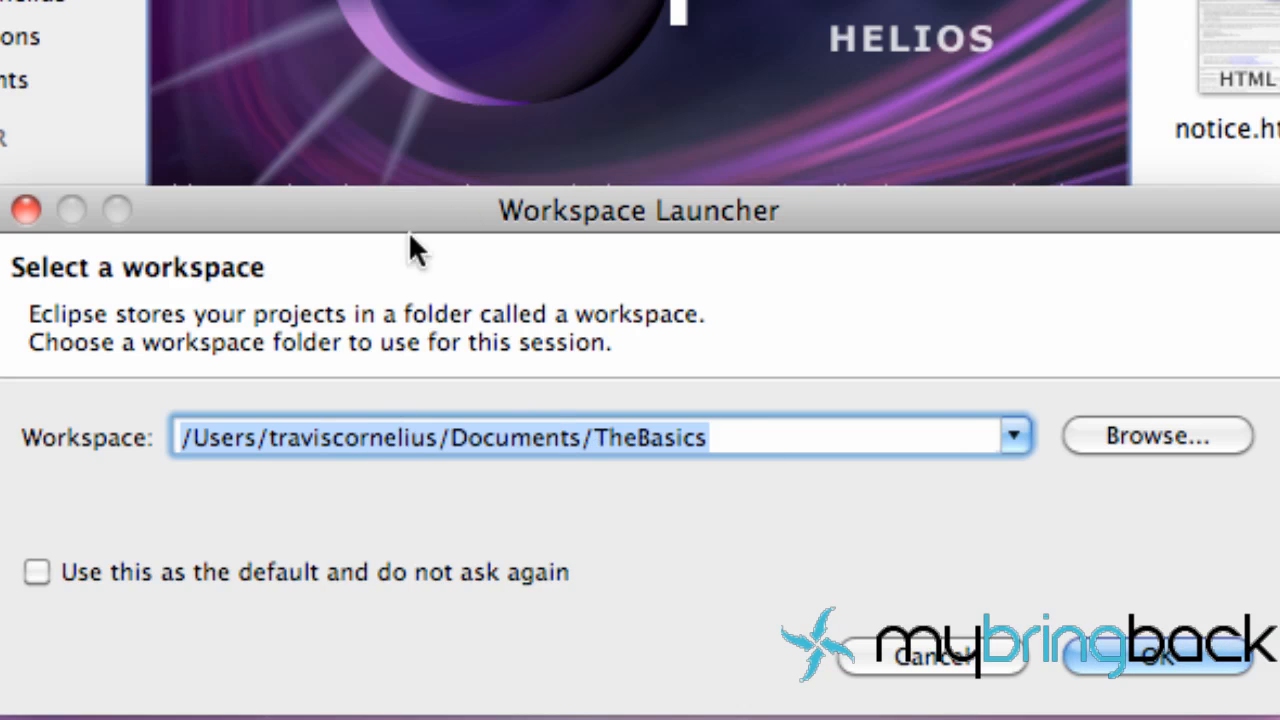
{"action": "mouse_move", "coordinate": [778, 323]}
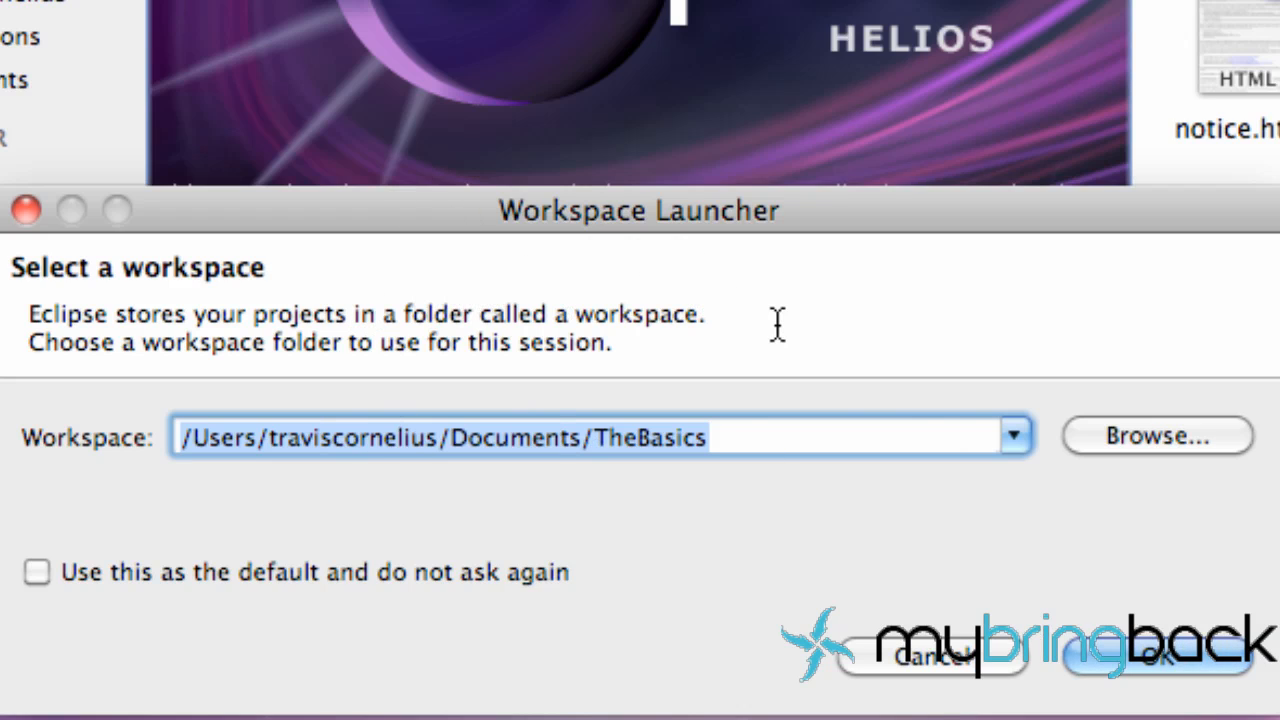
{"action": "mouse_move", "coordinate": [1156, 436]}
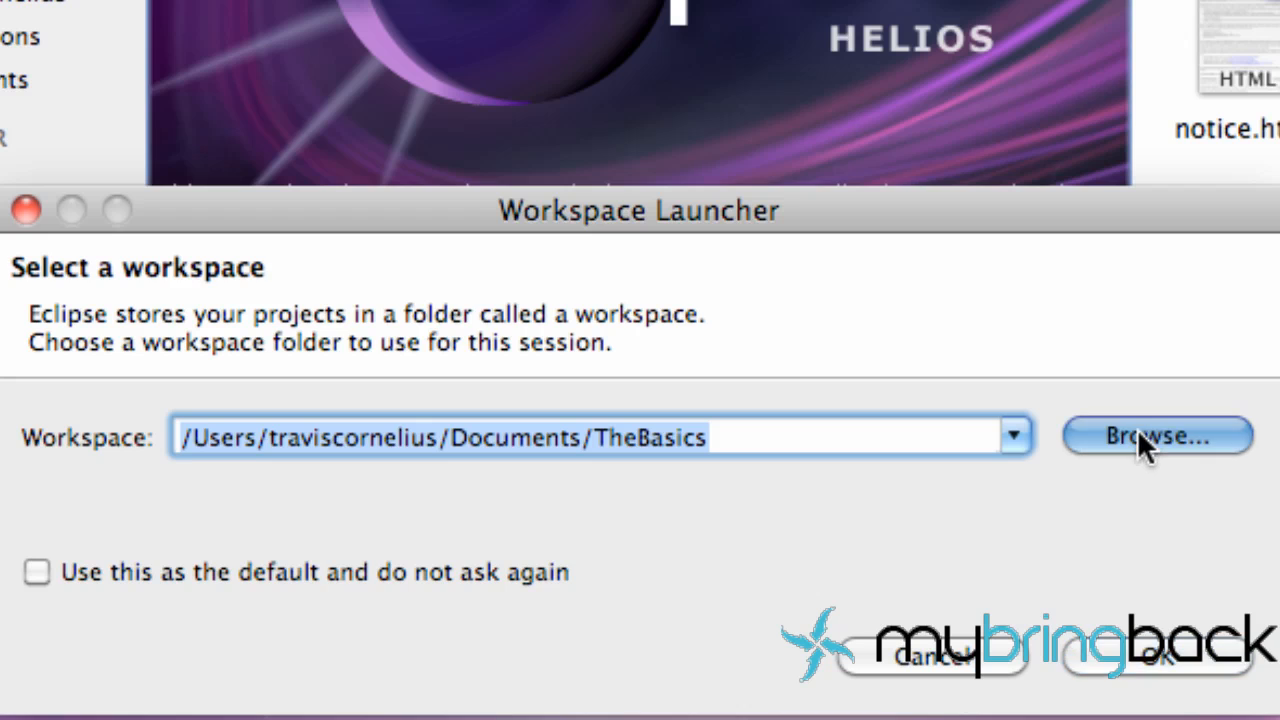
- Create a new 'Java' folder in Documents from the workspace browse dialog
{"action": "left_click", "coordinate": [1156, 435]}
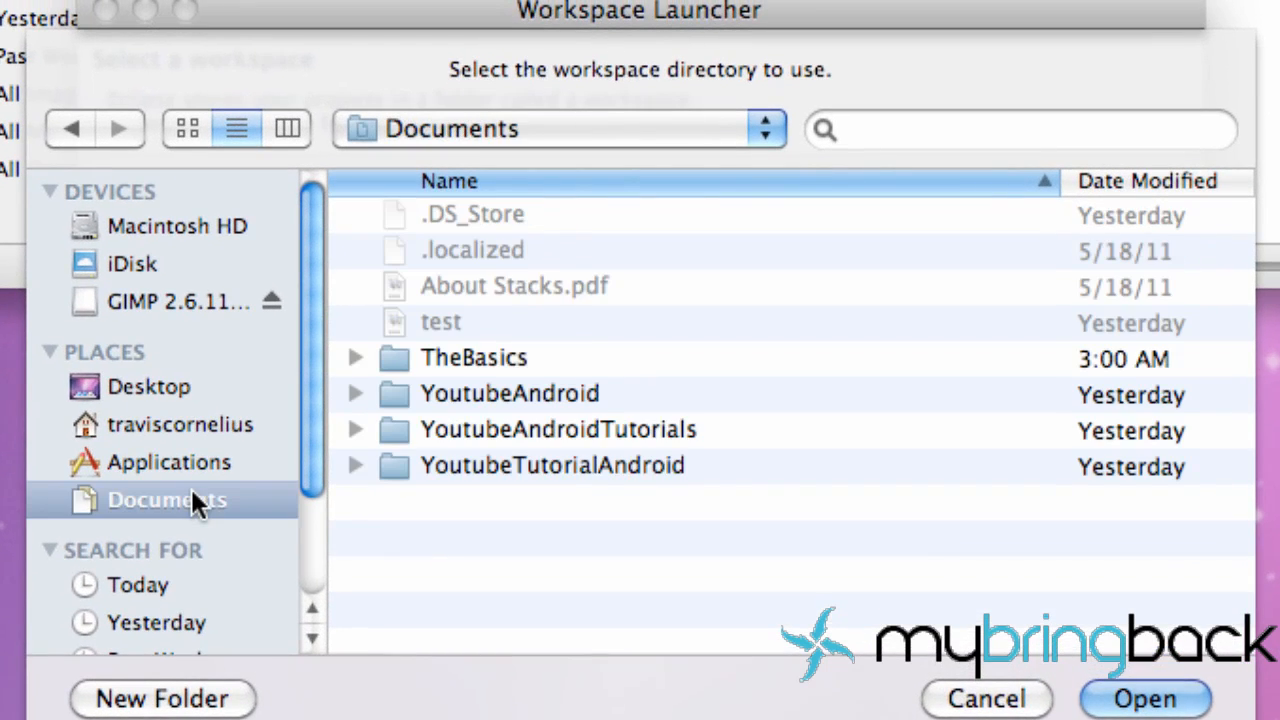
{"action": "mouse_move", "coordinate": [1118, 692]}
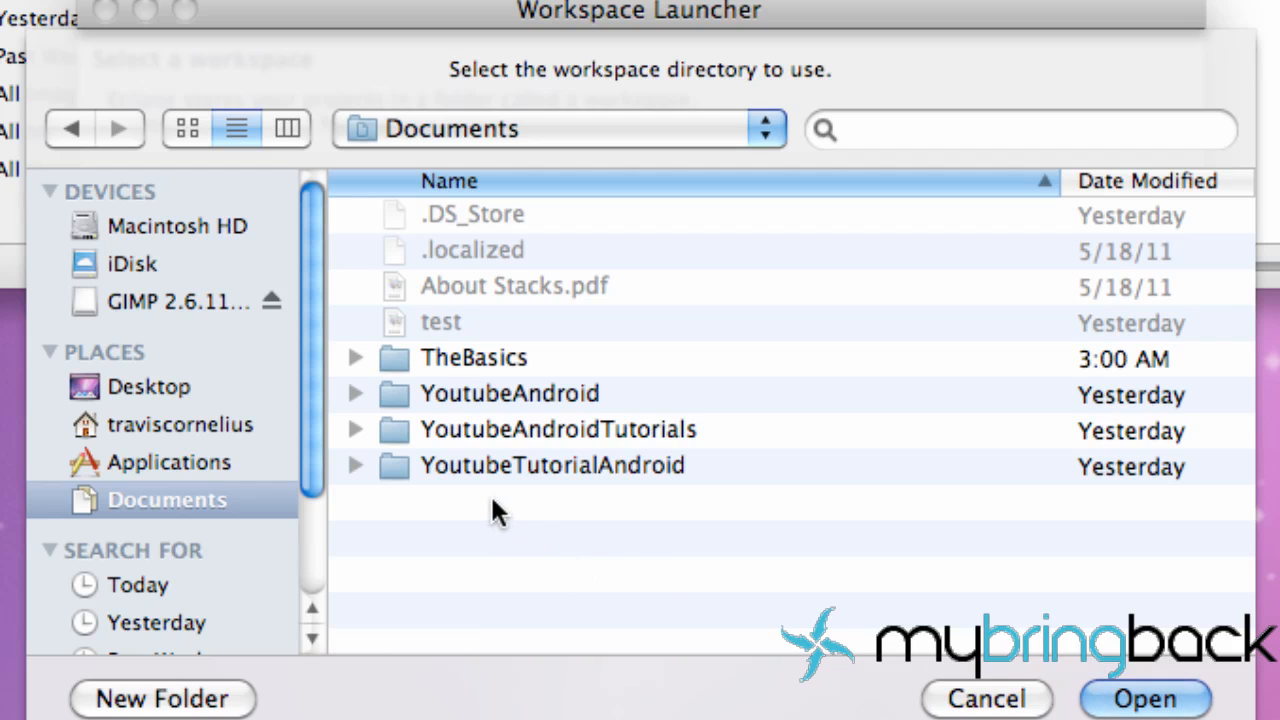
{"action": "left_click", "coordinate": [161, 698]}
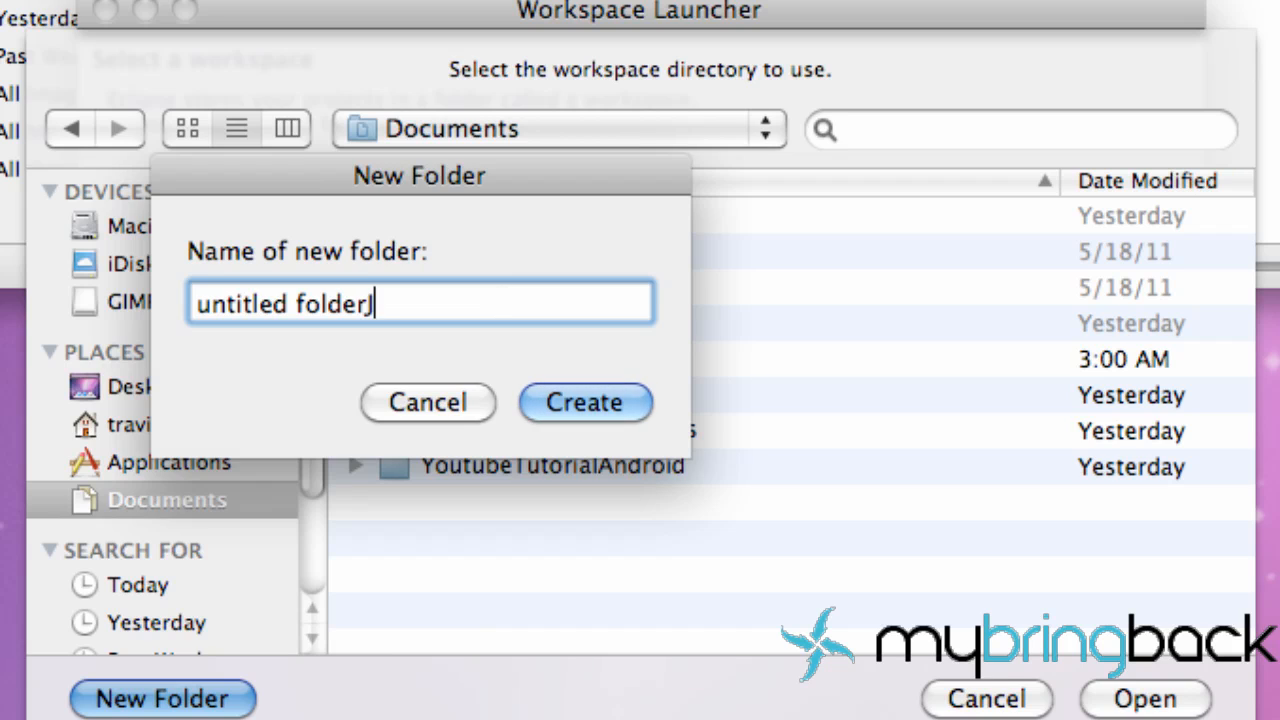
{"action": "key", "text": "Backspace"}
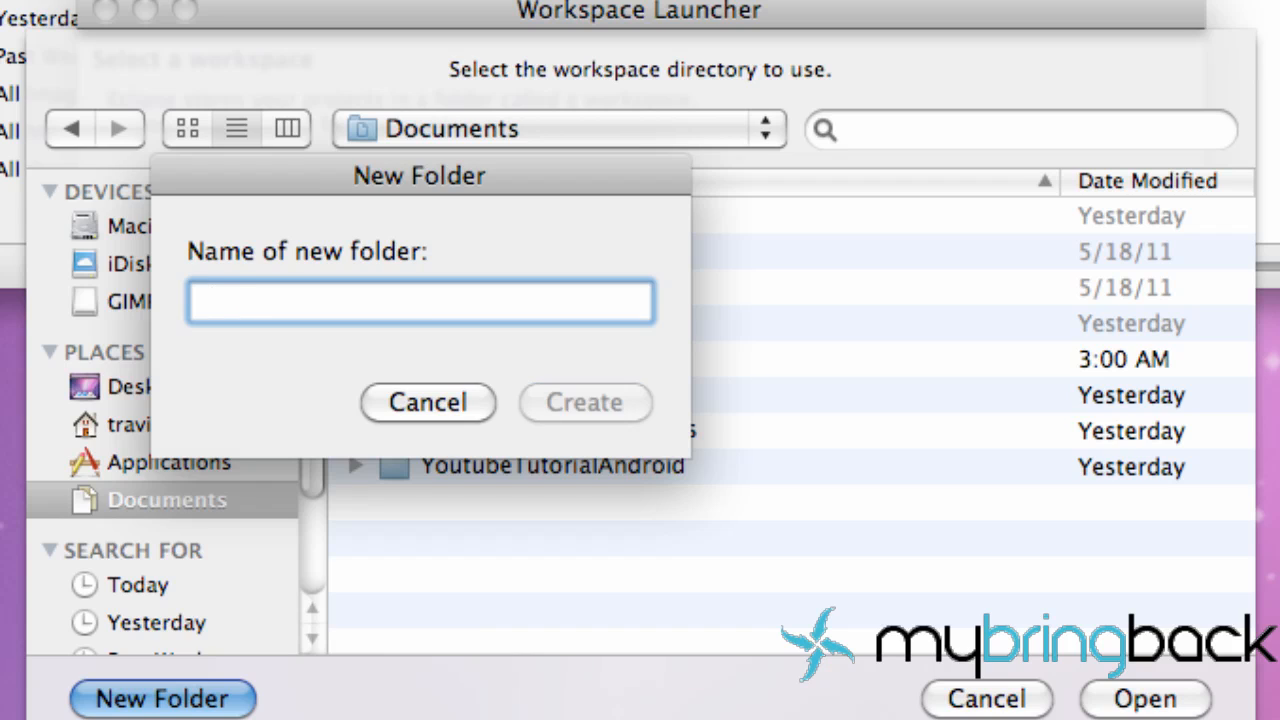
{"action": "left_click", "coordinate": [419, 301]}
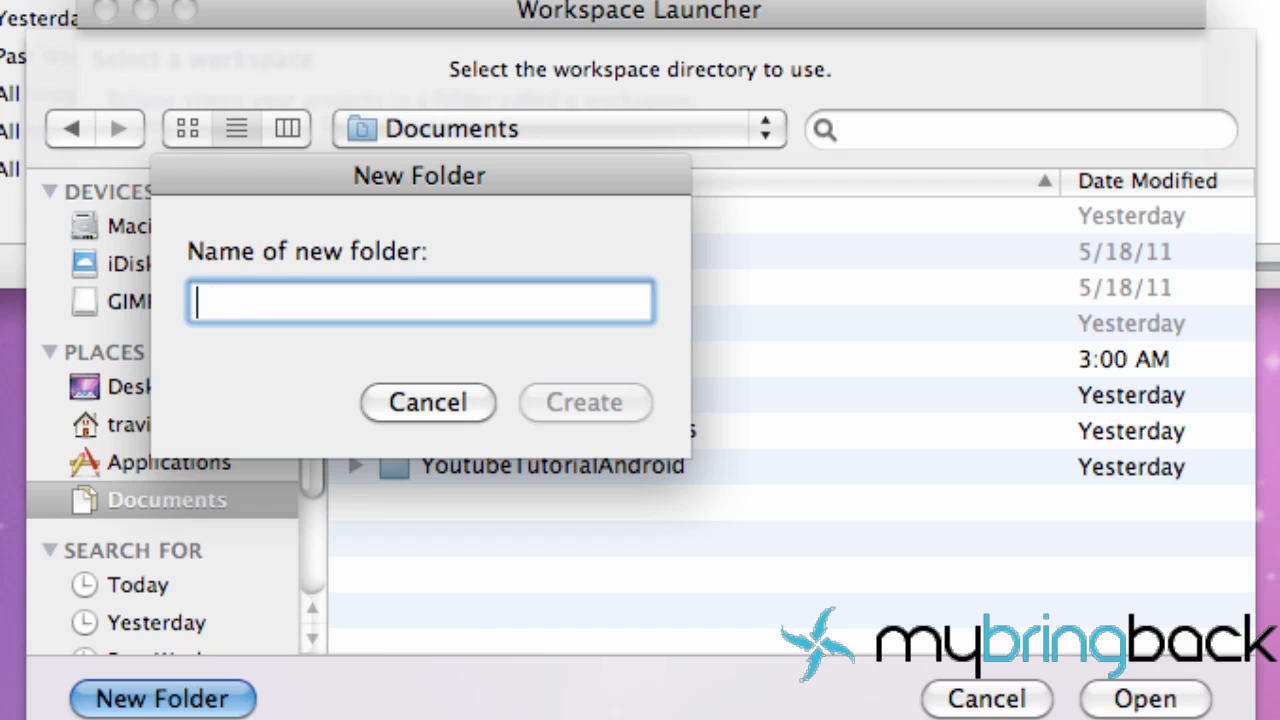
{"action": "type", "text": "Java"}
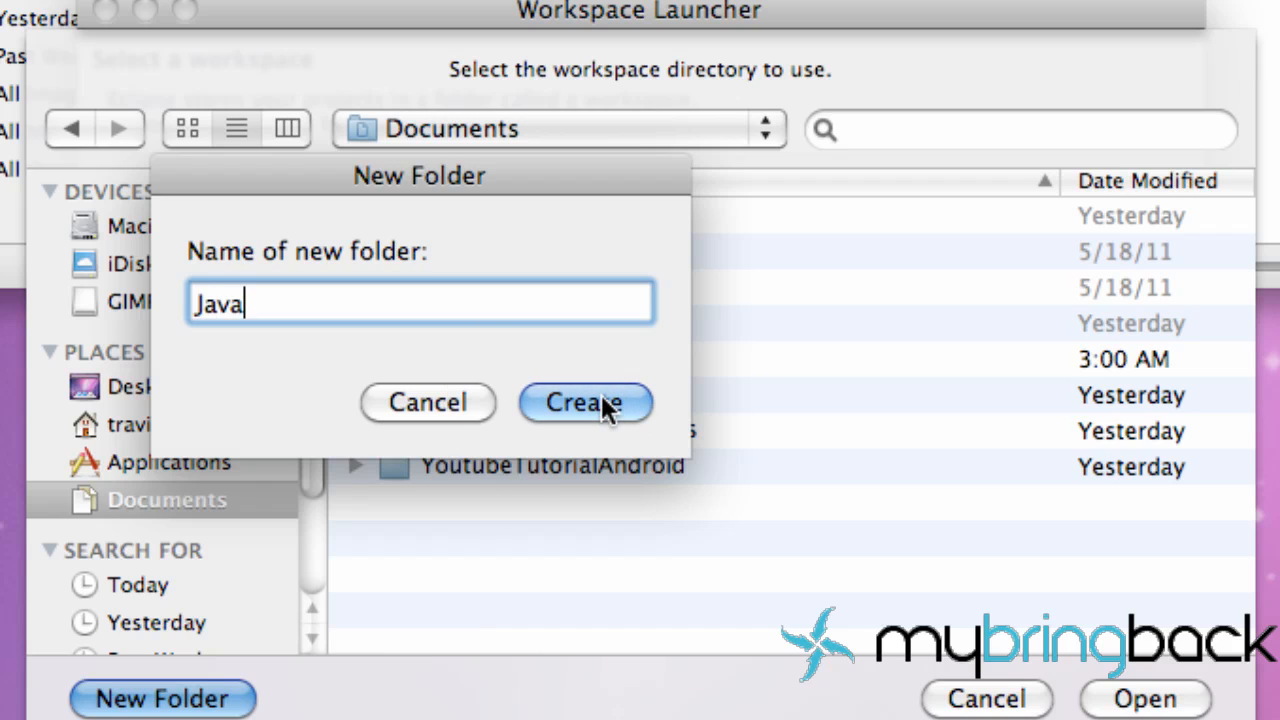
{"action": "left_click", "coordinate": [585, 402]}
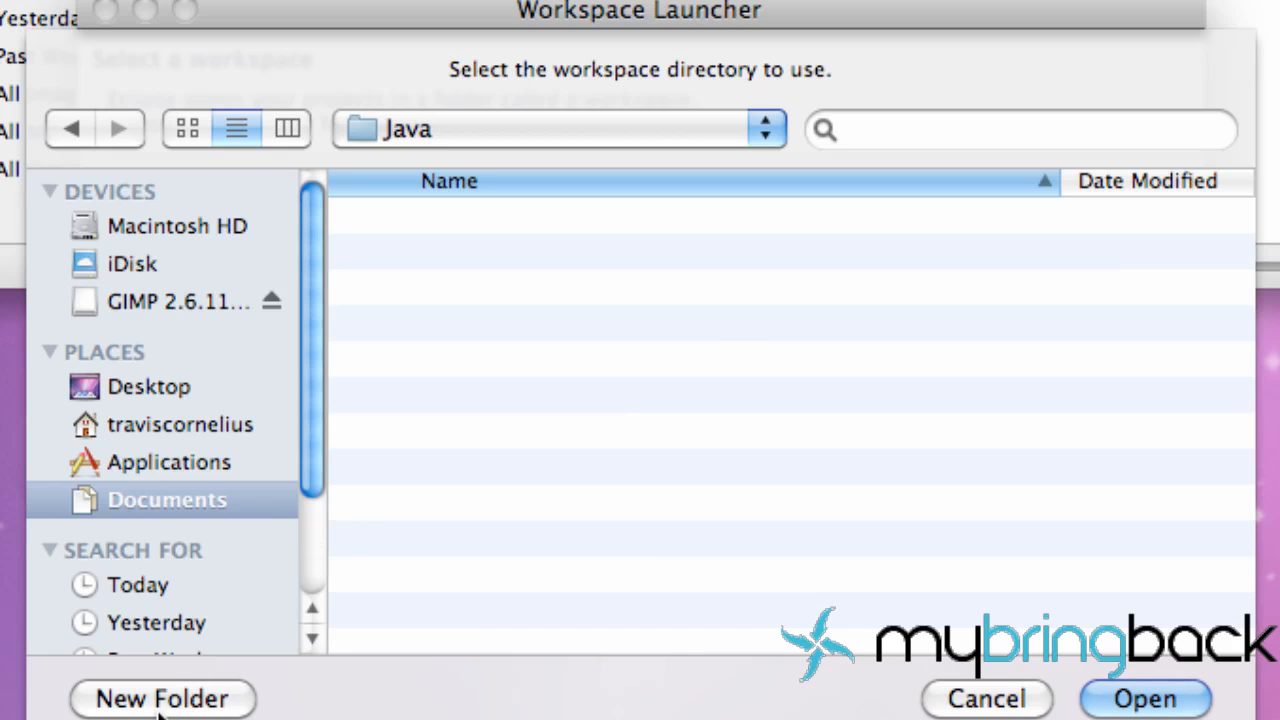
- Create a 'TheBasics' folder inside Java and open it as the workspace
{"action": "left_click", "coordinate": [161, 698]}
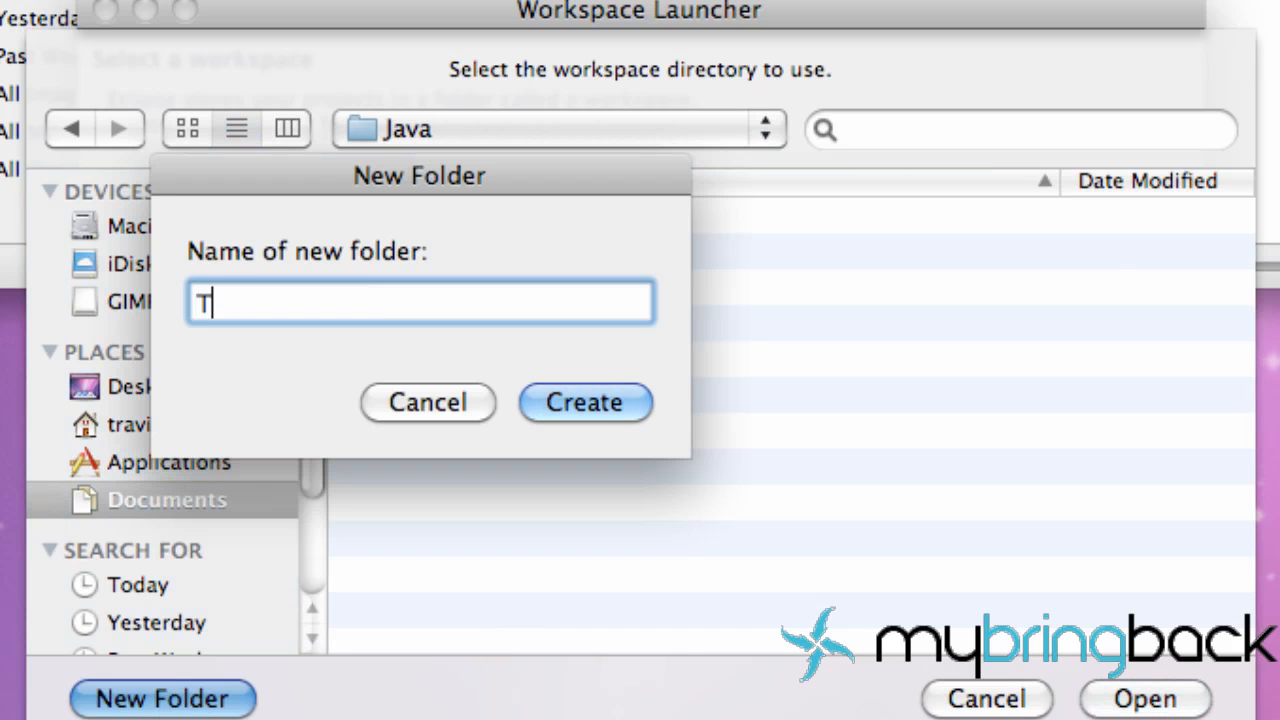
{"action": "type", "text": "heBad"}
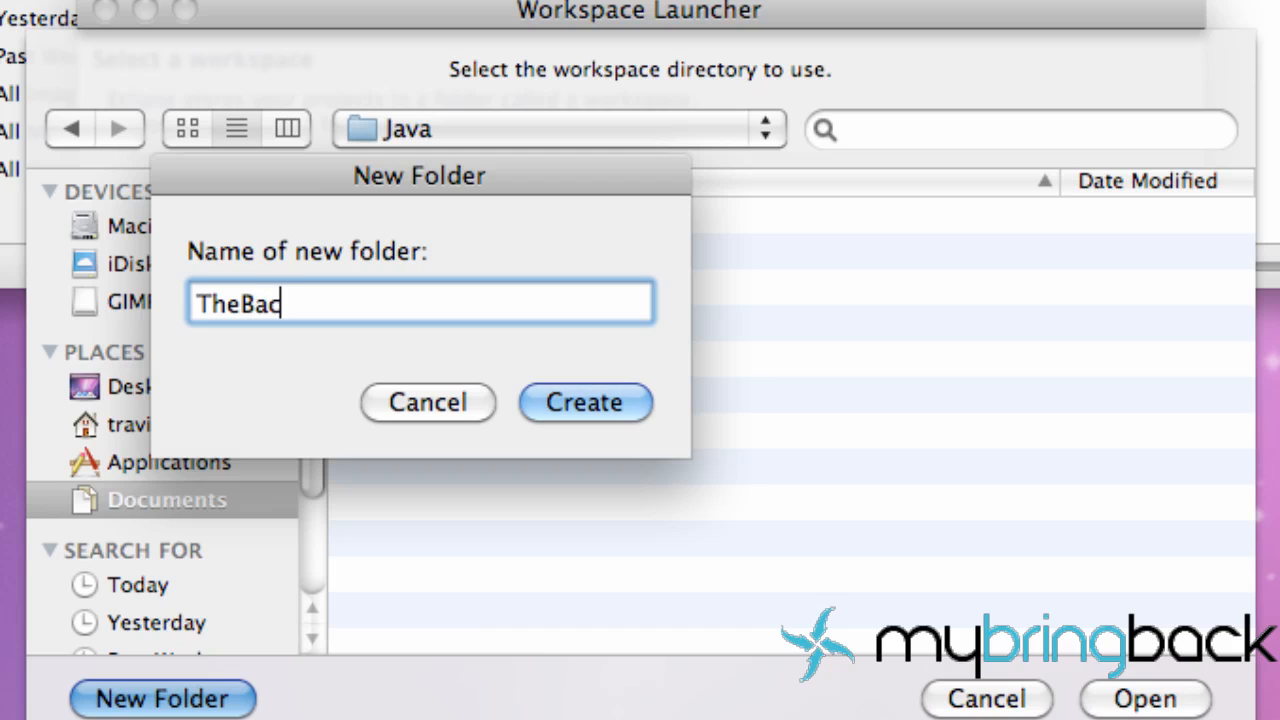
{"action": "left_click", "coordinate": [585, 402]}
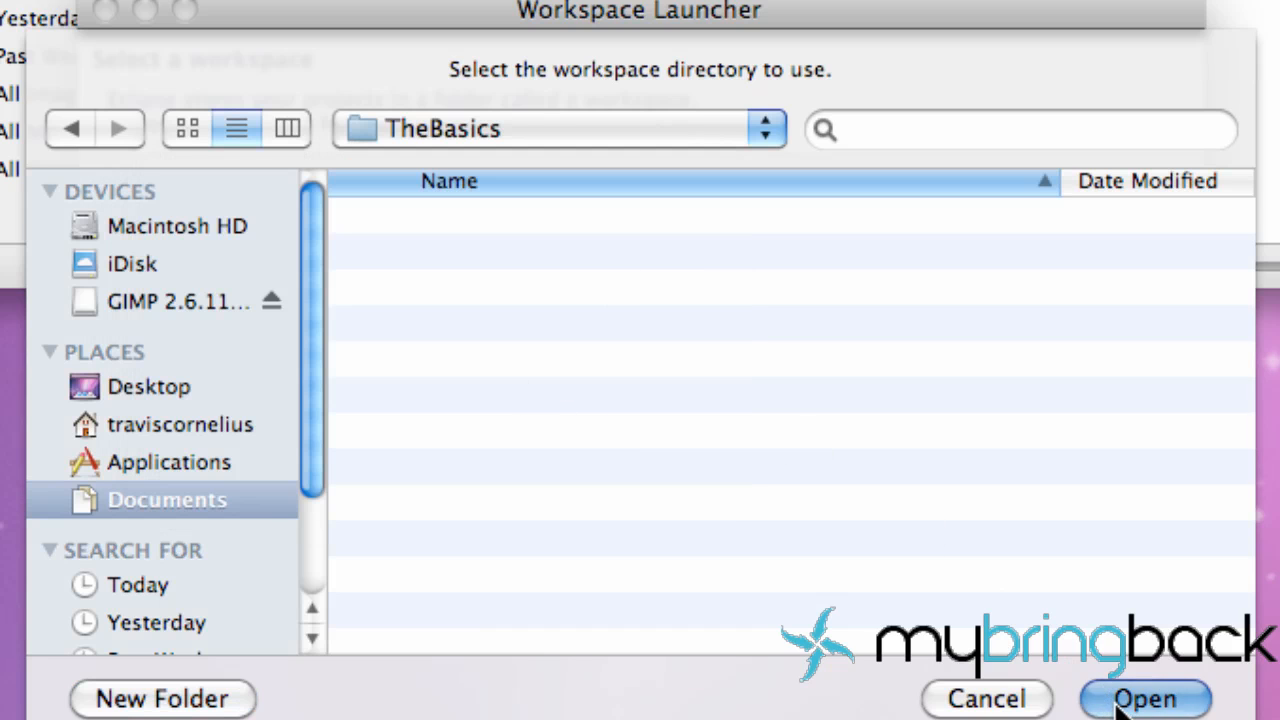
{"action": "left_click", "coordinate": [1144, 698]}
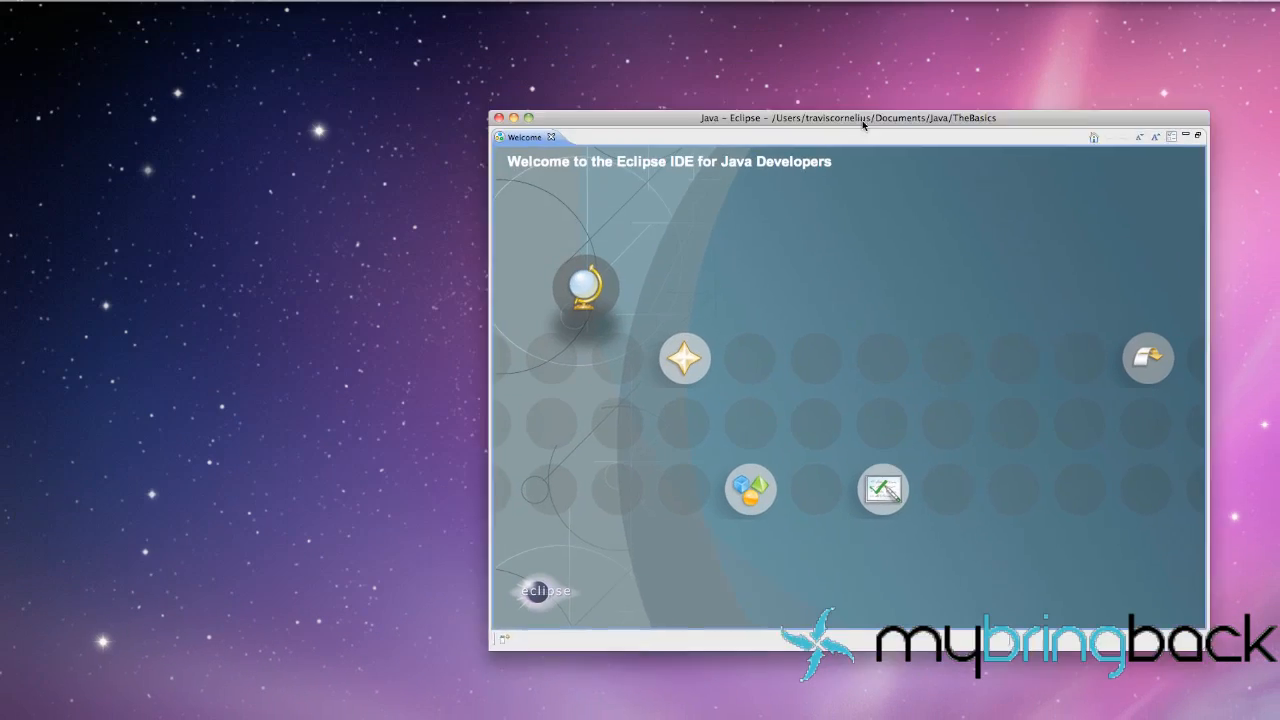
- Close the Welcome tab to reveal the empty Package Explorer
{"action": "left_click_drag", "start_coordinate": [863, 118], "coordinate": [863, 139]}
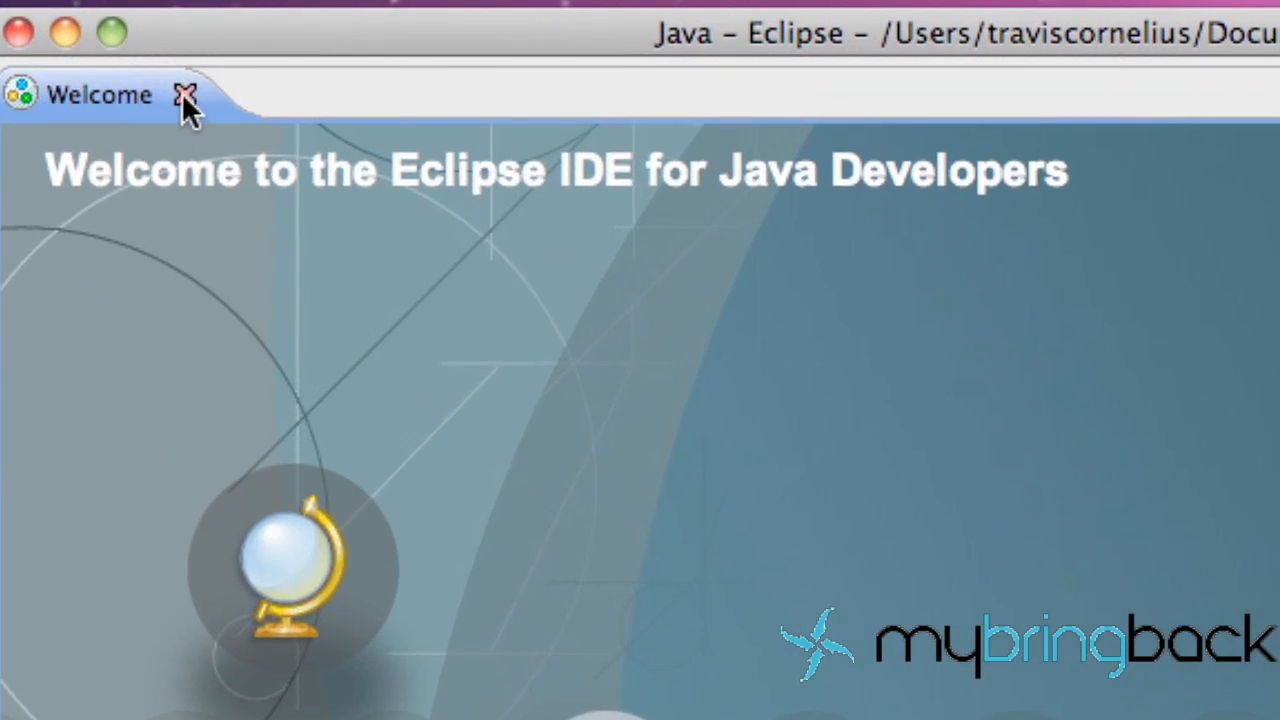
{"action": "left_click", "coordinate": [186, 95]}
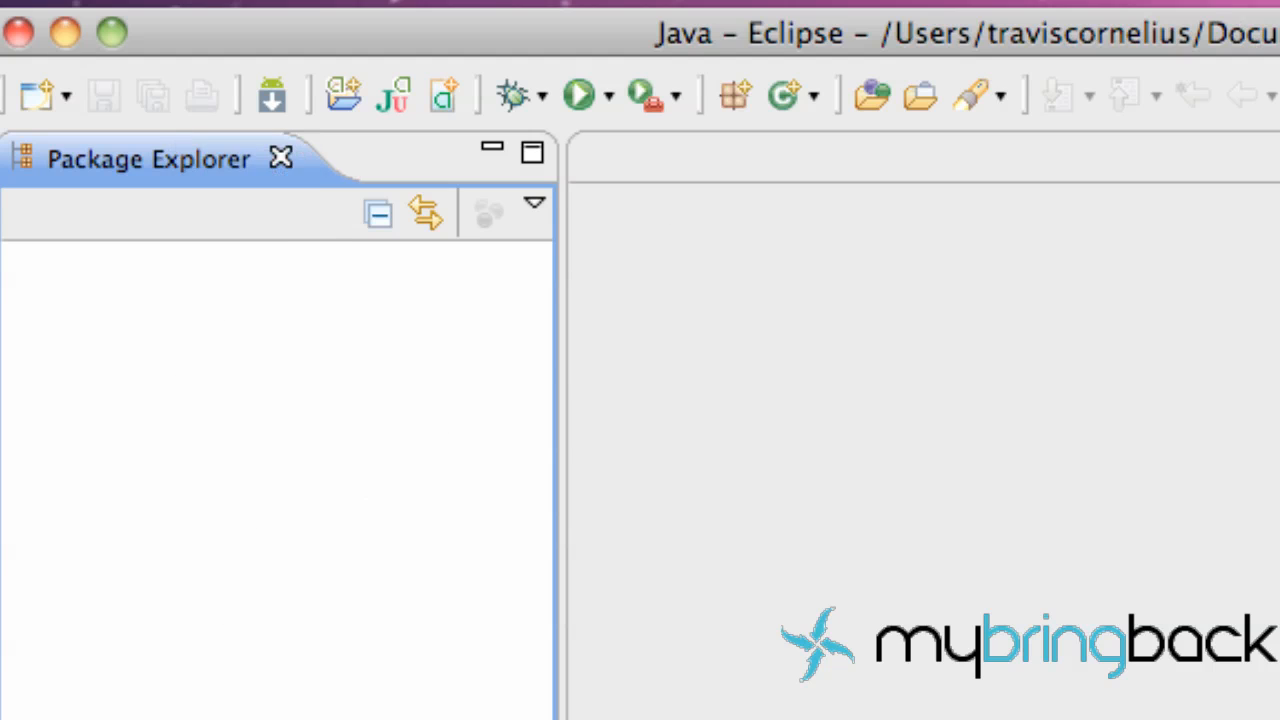
{"action": "mouse_move", "coordinate": [1210, 615]}
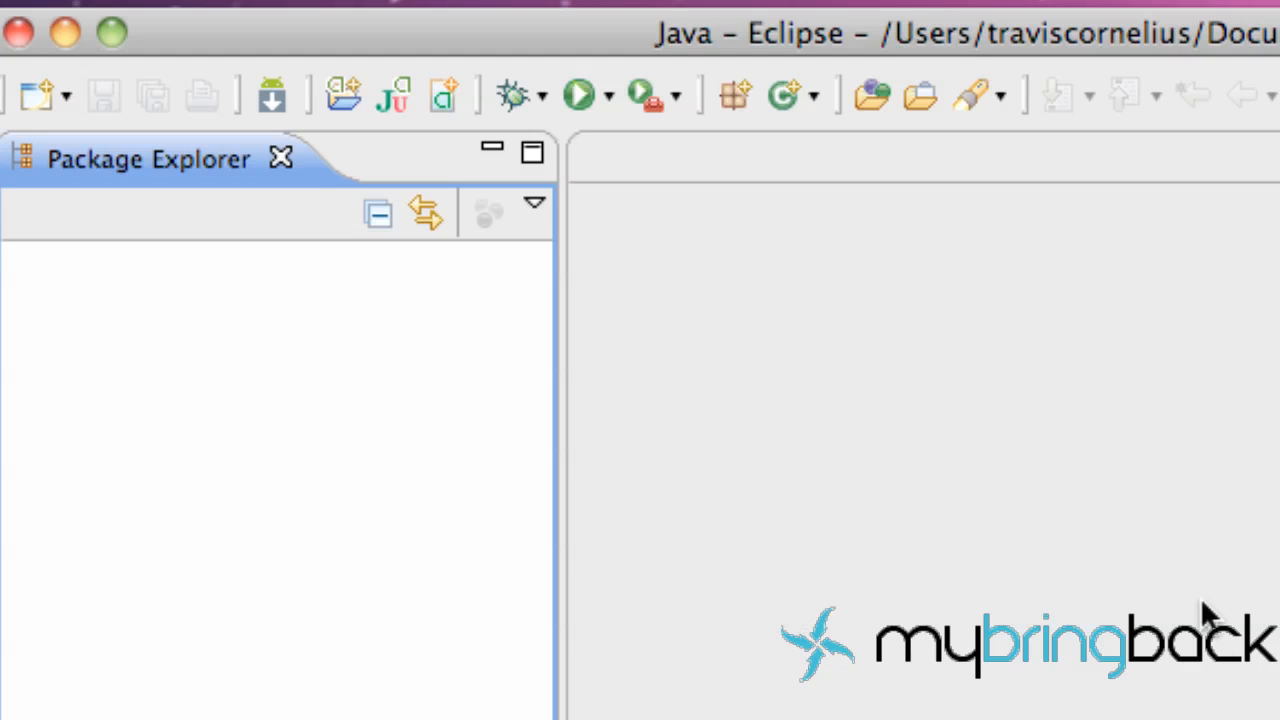
{"action": "mouse_move", "coordinate": [160, 375]}
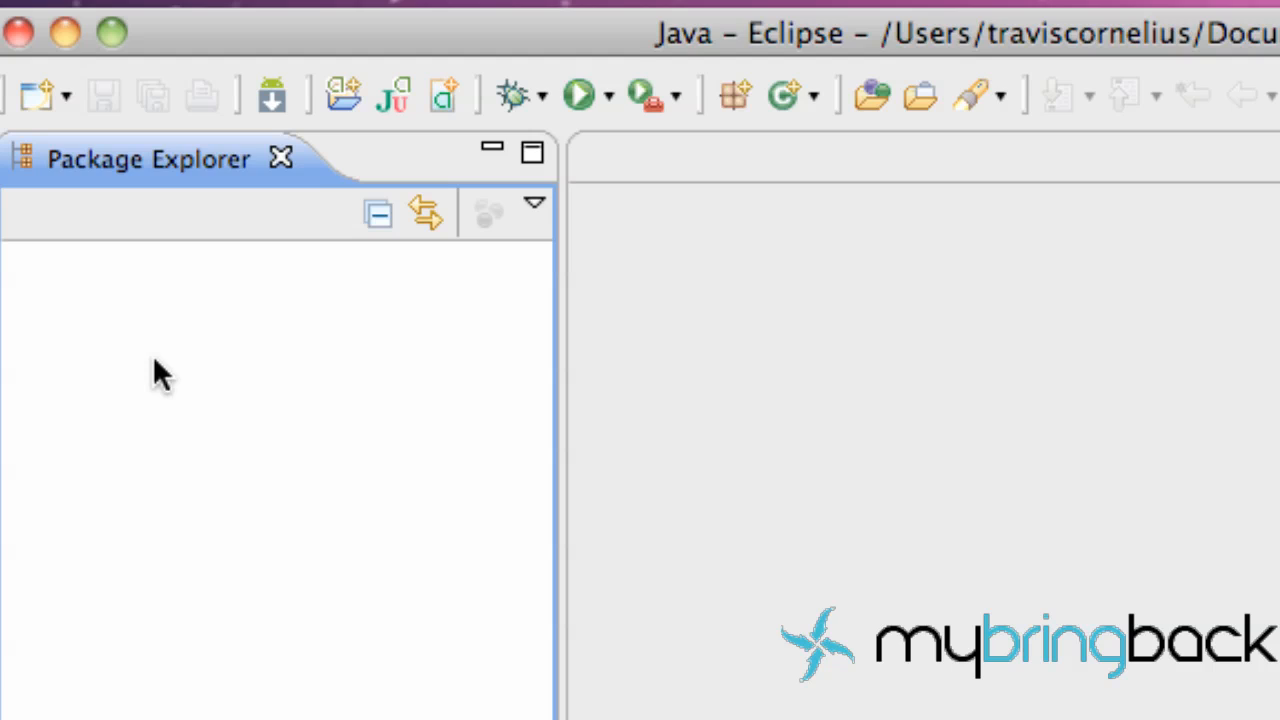
{"action": "mouse_move", "coordinate": [145, 375]}
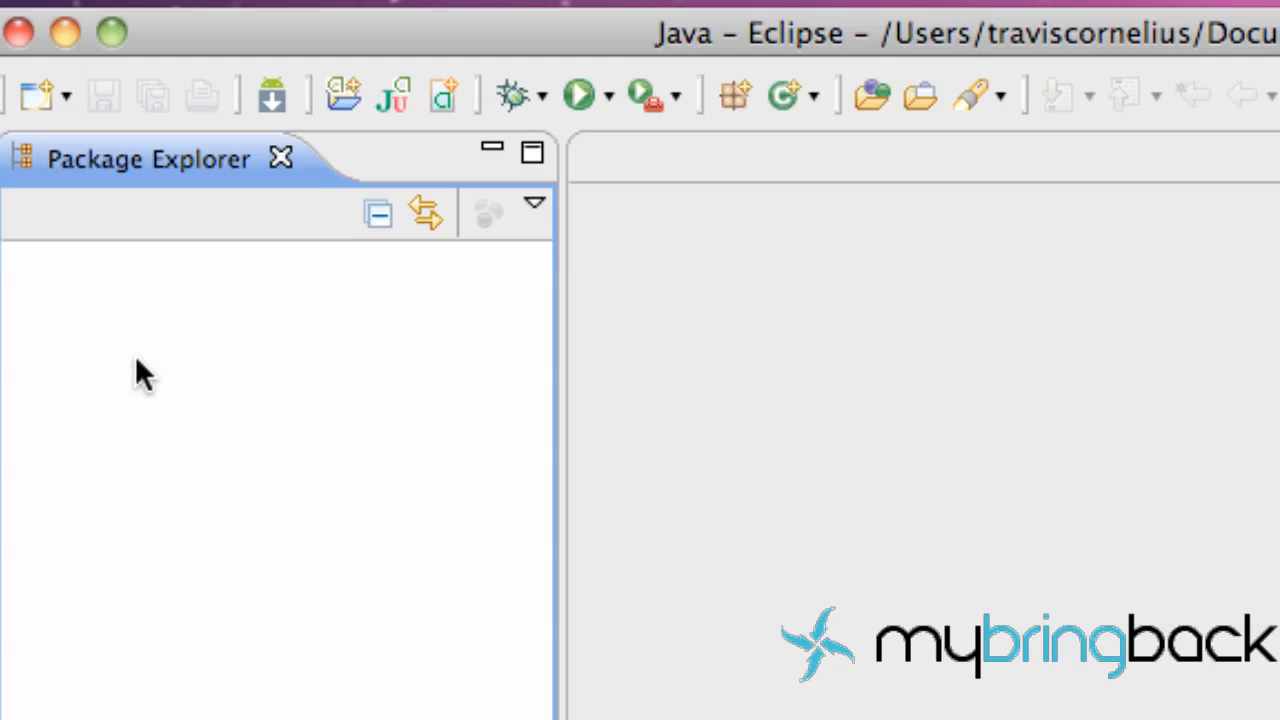
{"action": "mouse_move", "coordinate": [205, 280]}
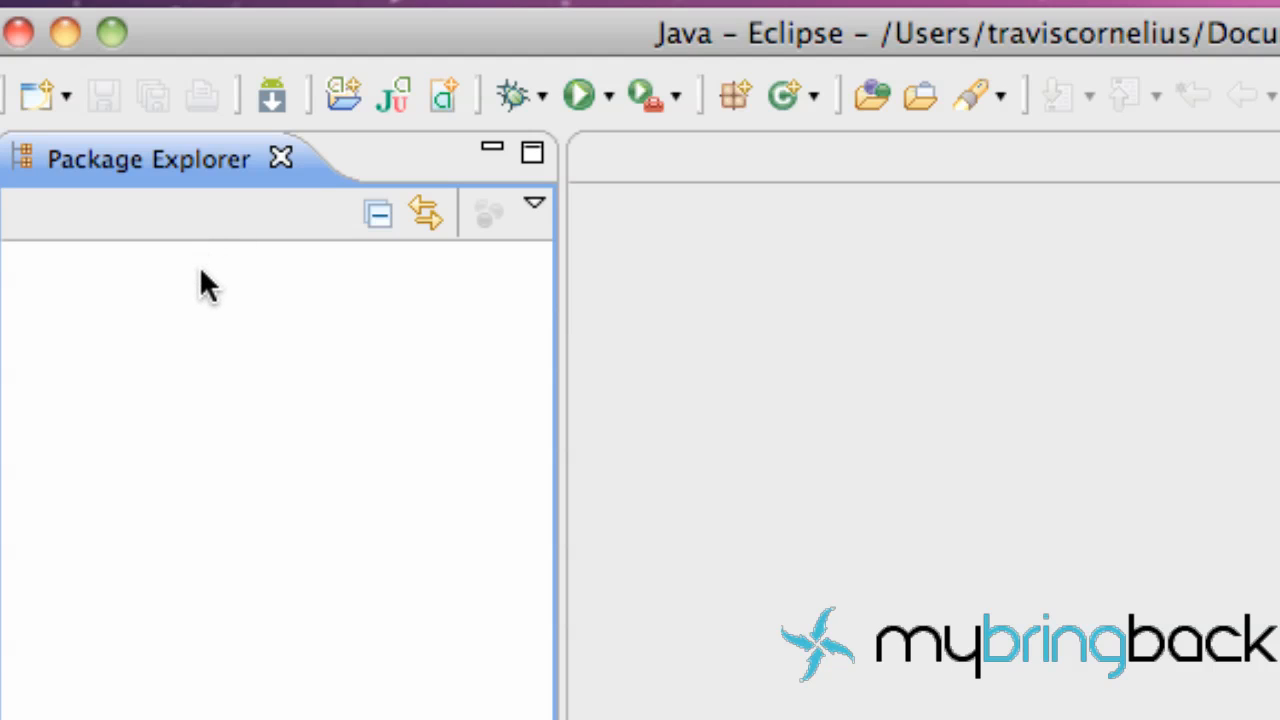
- Open the New Java Project wizard from the Package Explorer context menu
{"action": "right_click", "coordinate": [205, 285]}
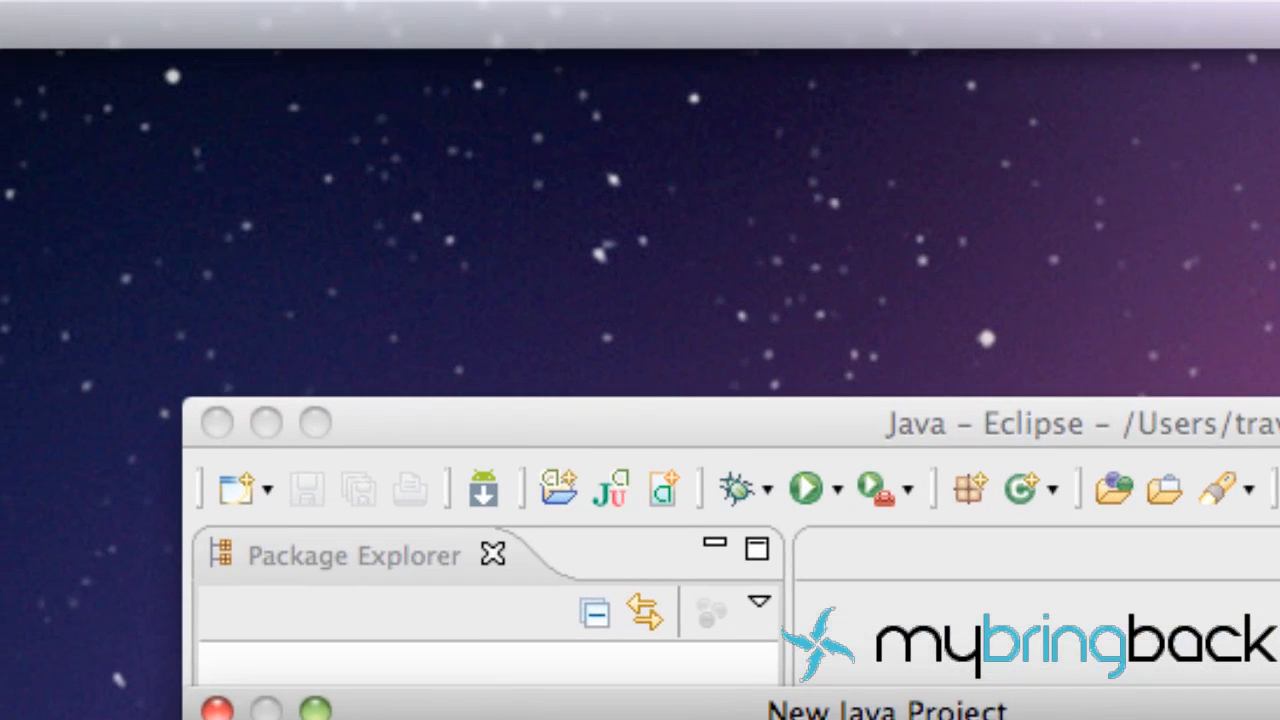
{"action": "left_click", "coordinate": [346, 24]}
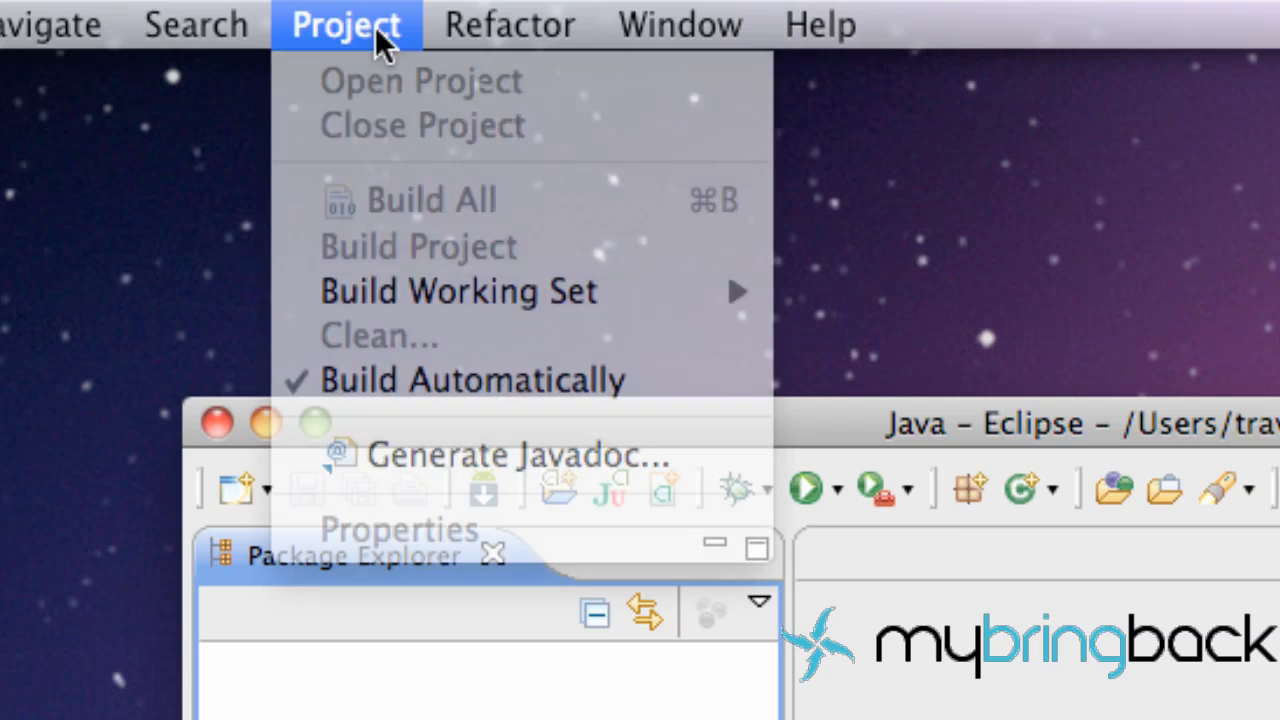
{"action": "left_click", "coordinate": [679, 24]}
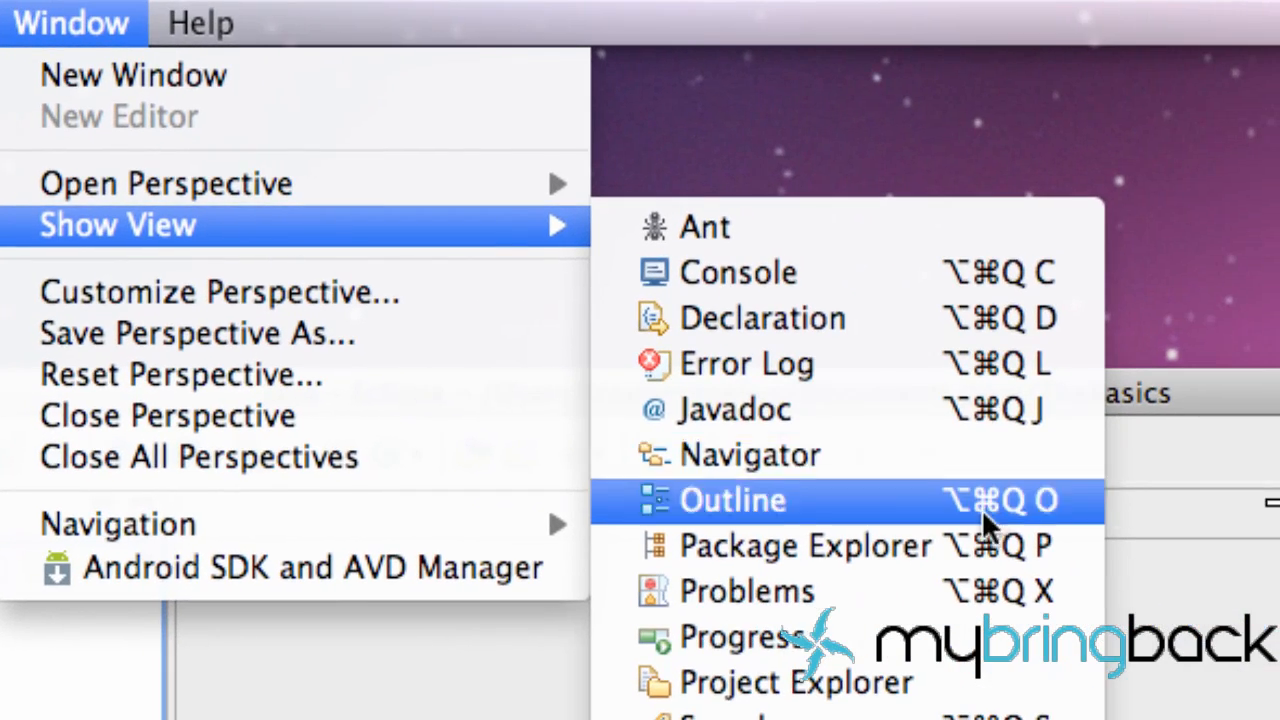
{"action": "left_click", "coordinate": [733, 500]}
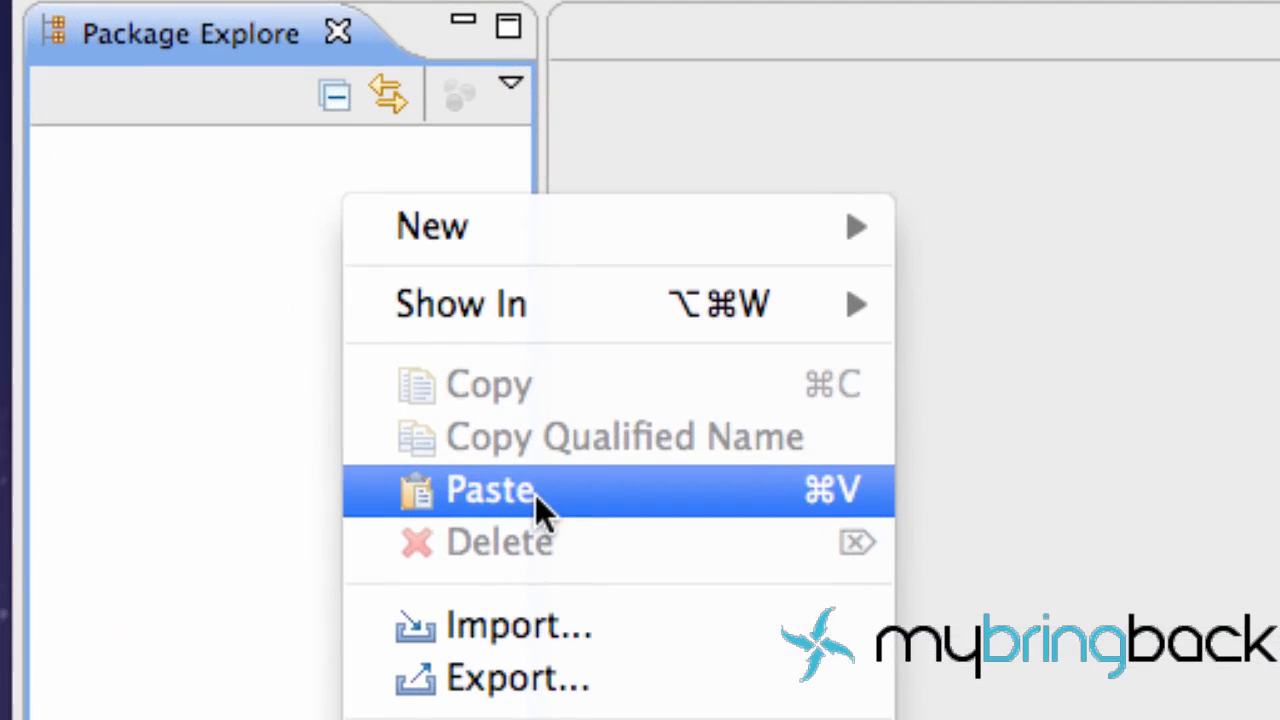
{"action": "mouse_move", "coordinate": [432, 226]}
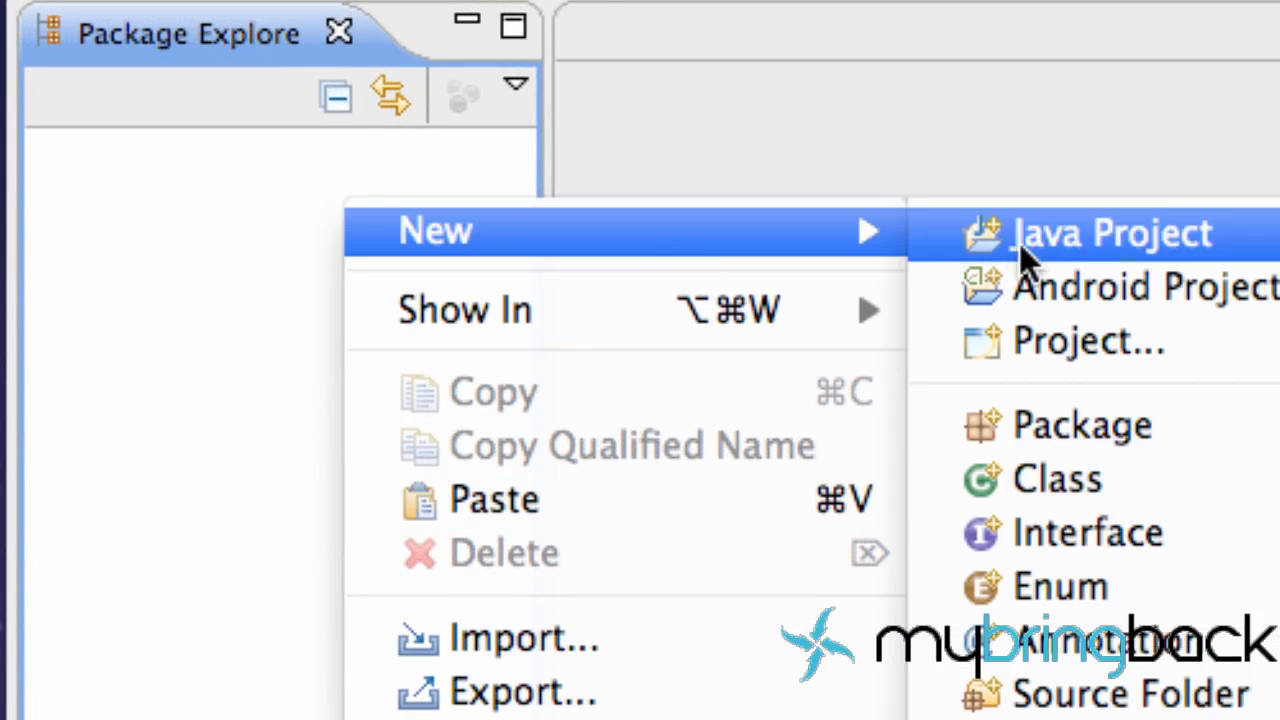
- Create the Java project 'TheBasics' and expand it to show src and JRE System Library
{"action": "left_click", "coordinate": [1110, 232]}
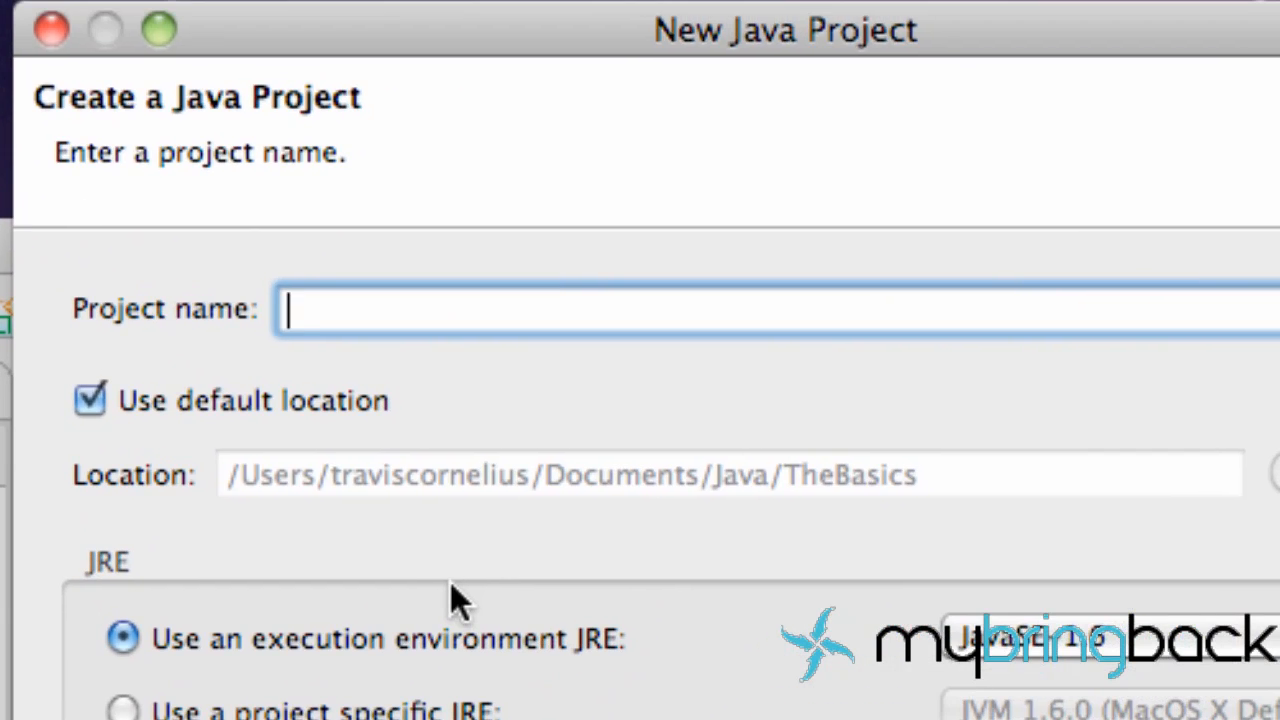
{"action": "type", "text": "TheB"}
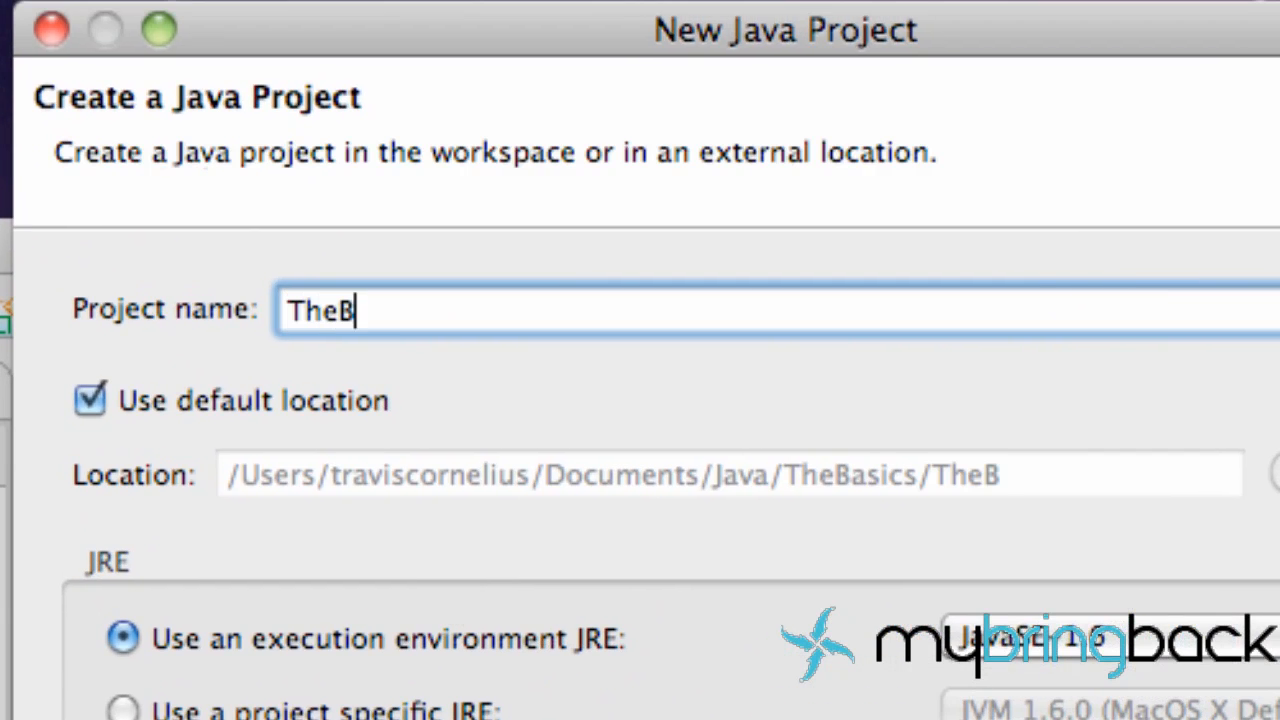
{"action": "type", "text": "ai"}
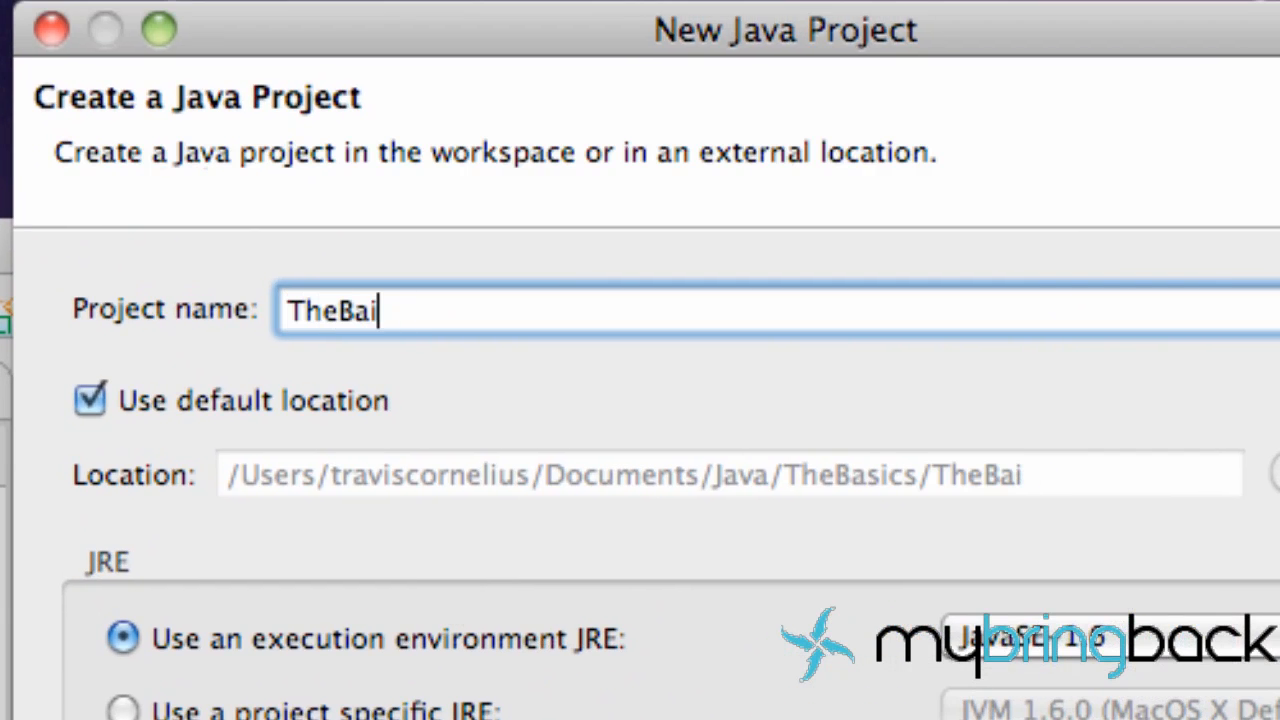
{"action": "type", "text": "ci"}
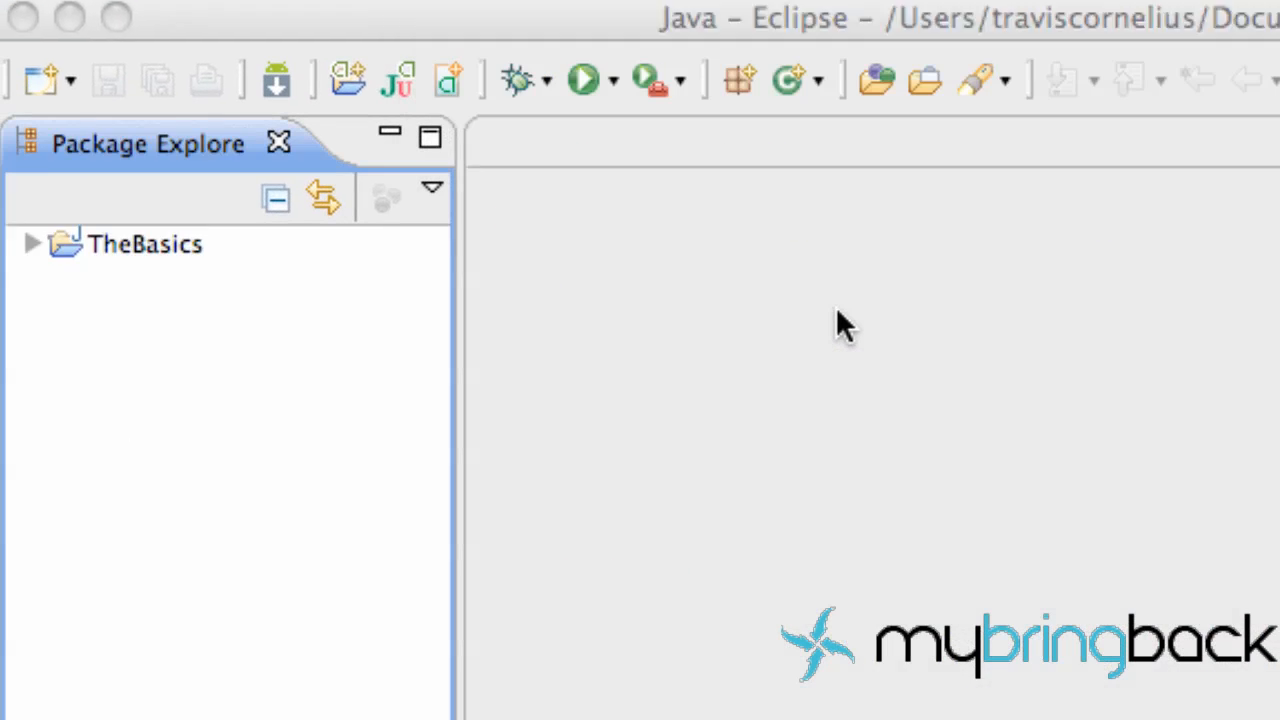
{"action": "left_click", "coordinate": [145, 243]}
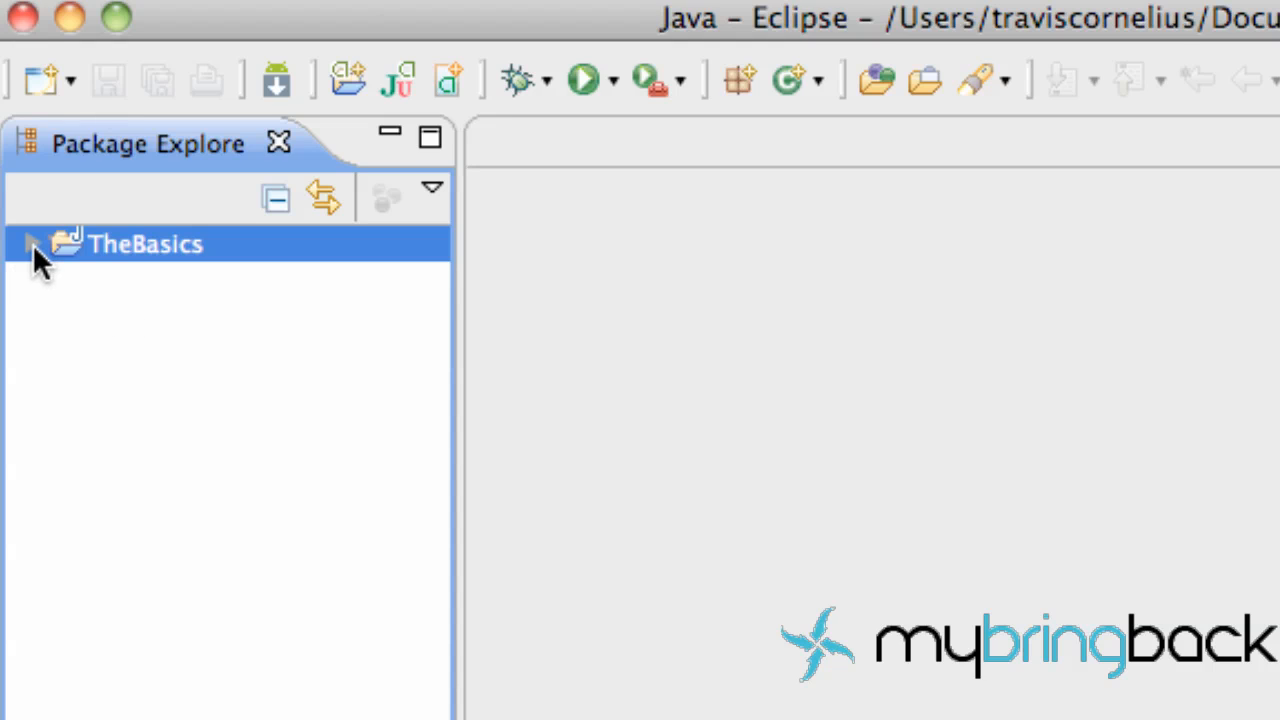
{"action": "left_click", "coordinate": [32, 243]}
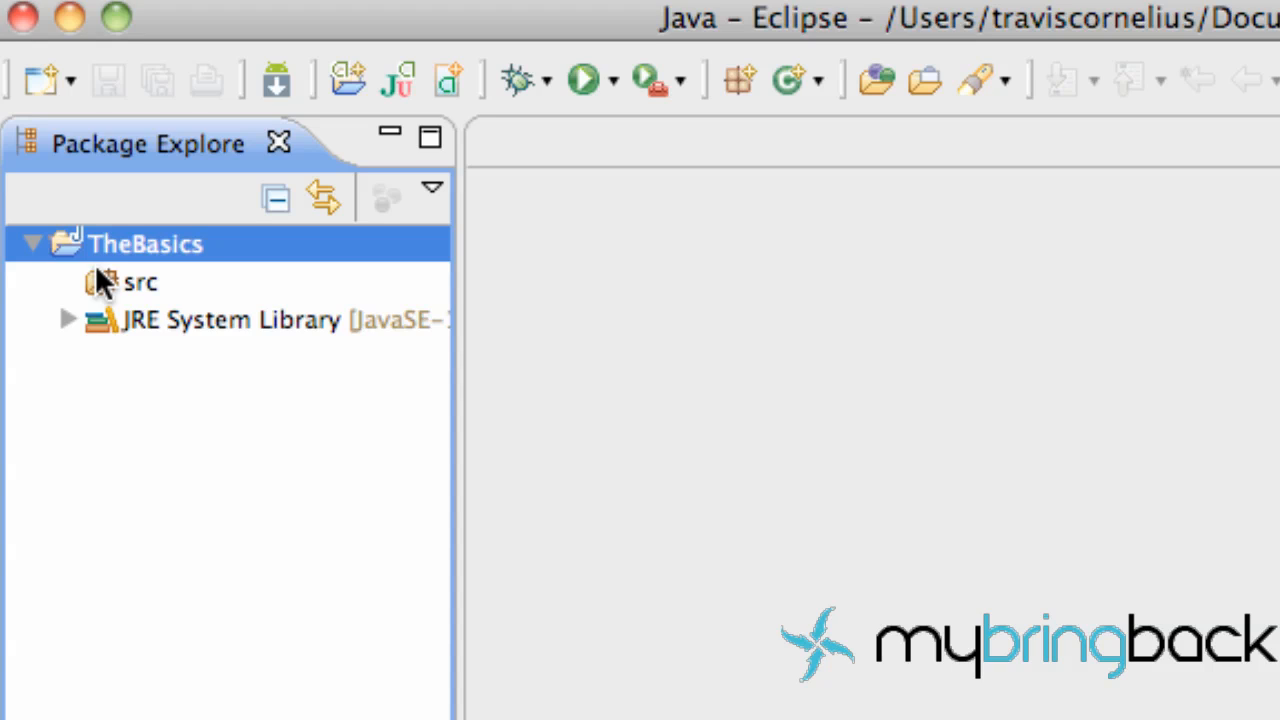
{"action": "mouse_move", "coordinate": [105, 290]}
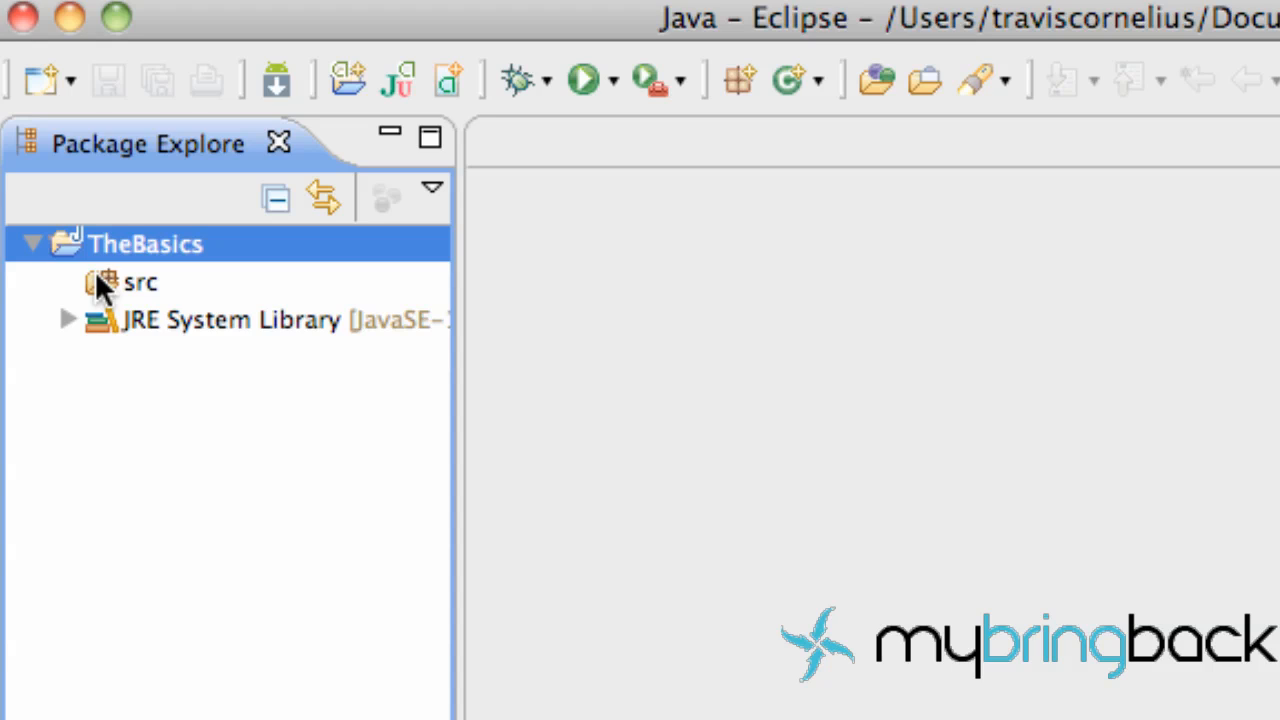
- Add a new class named 'StartingPoint' to the src folder's default package
{"action": "left_click", "coordinate": [140, 282]}
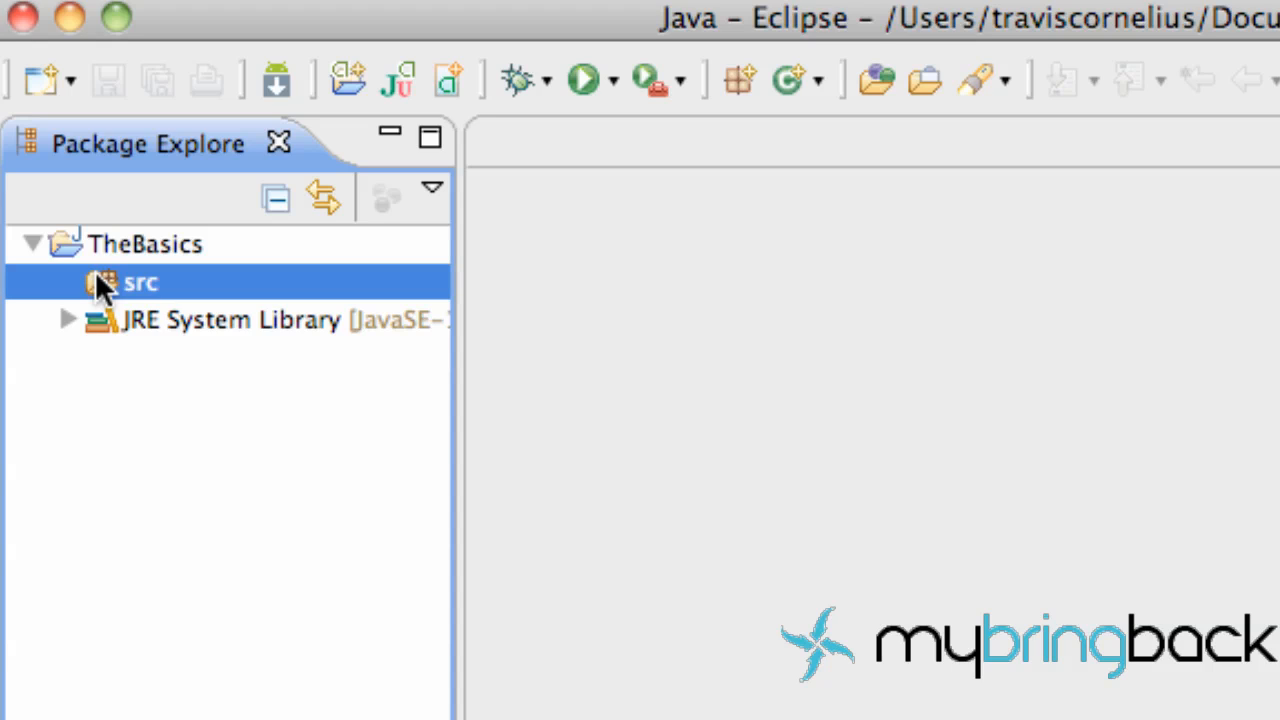
{"action": "right_click", "coordinate": [141, 282]}
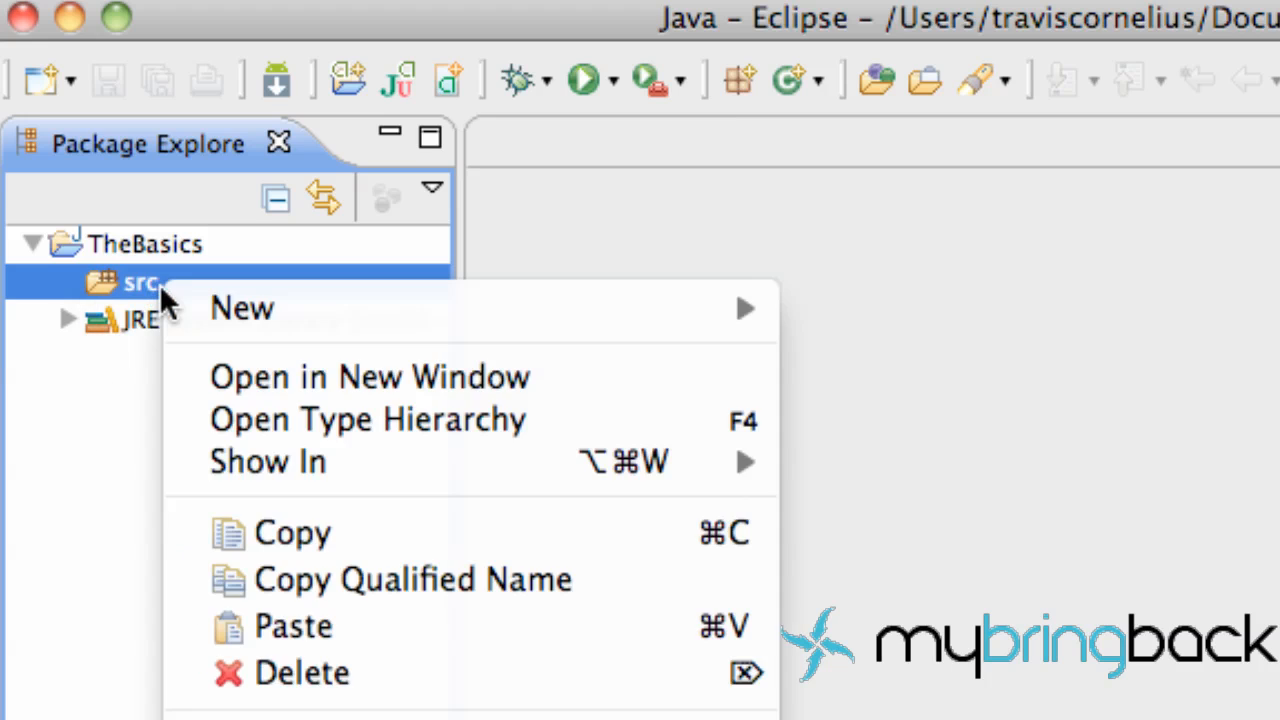
{"action": "mouse_move", "coordinate": [155, 298]}
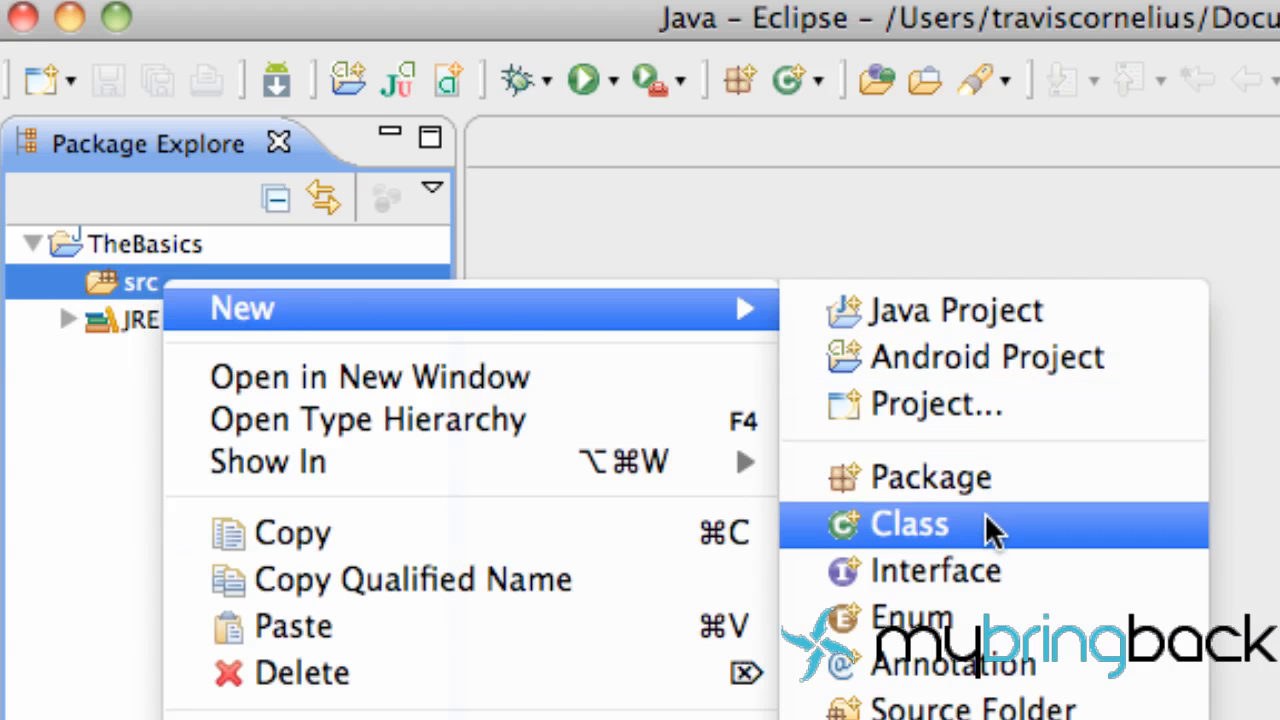
{"action": "left_click", "coordinate": [907, 524]}
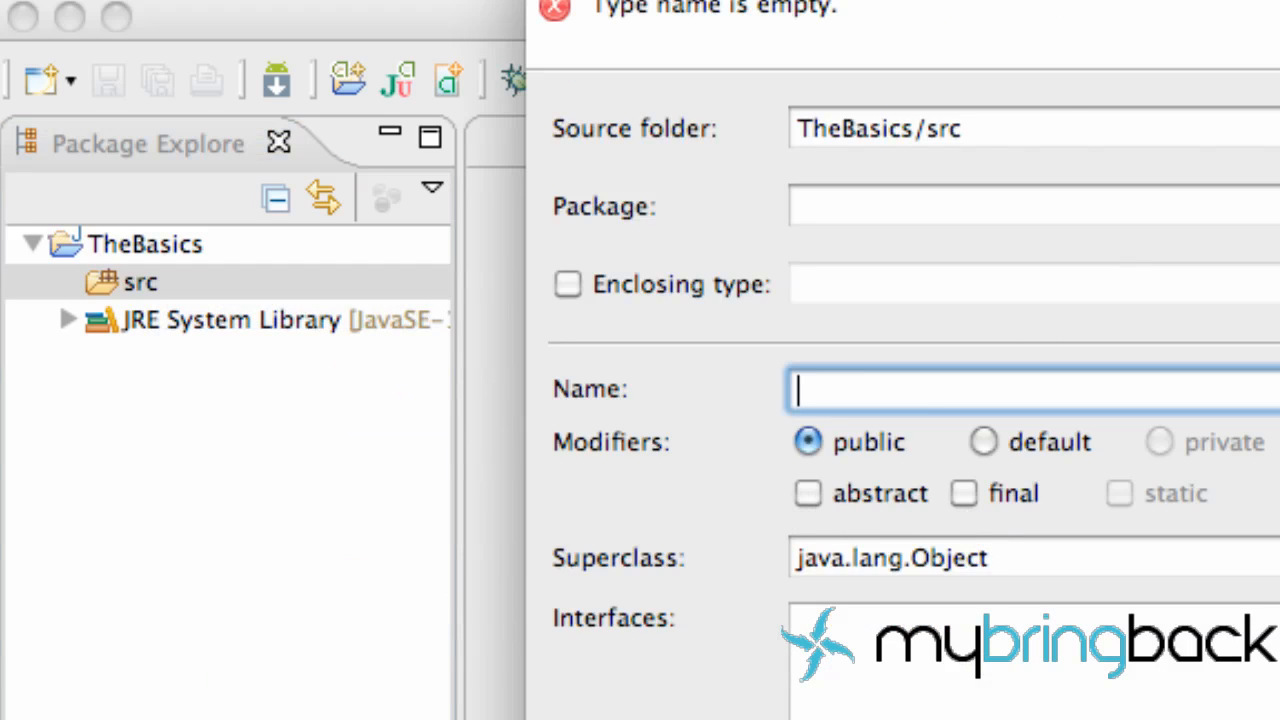
{"action": "type", "text": "Sta"}
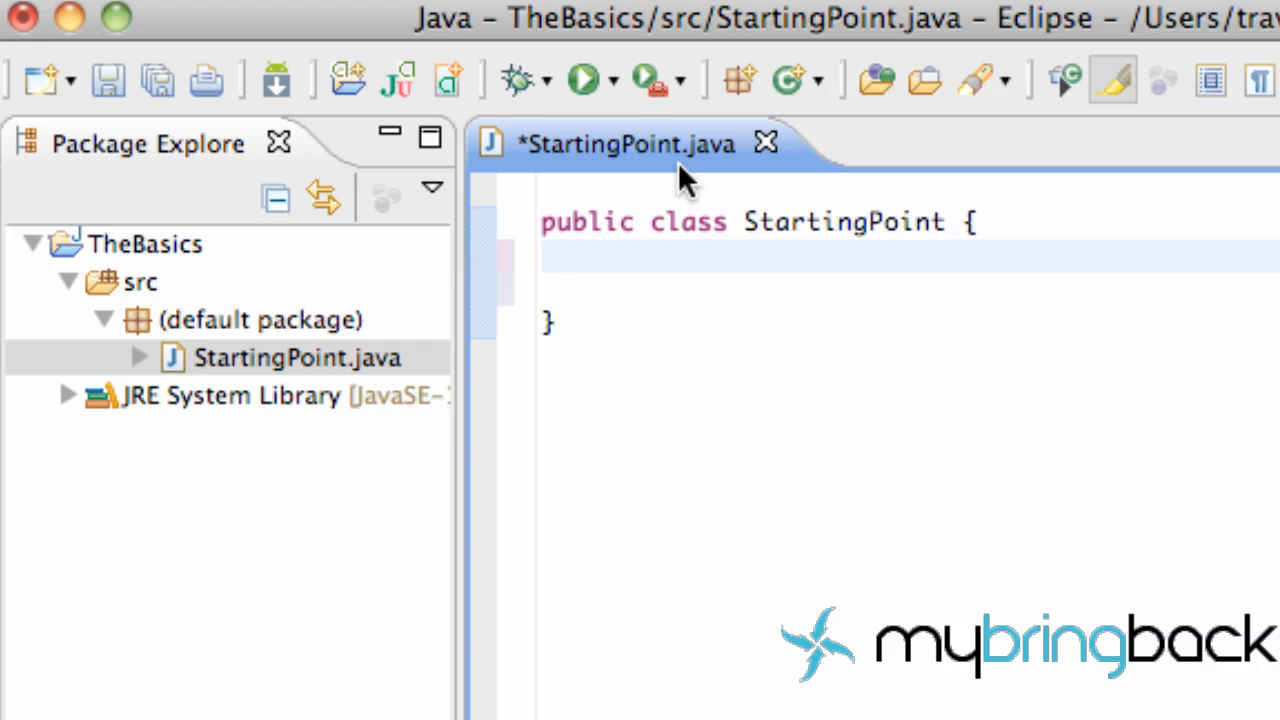
- Add the signature 'public static void main(String trav[]) {' to StartingPoint
{"action": "type", "text": "public s"}
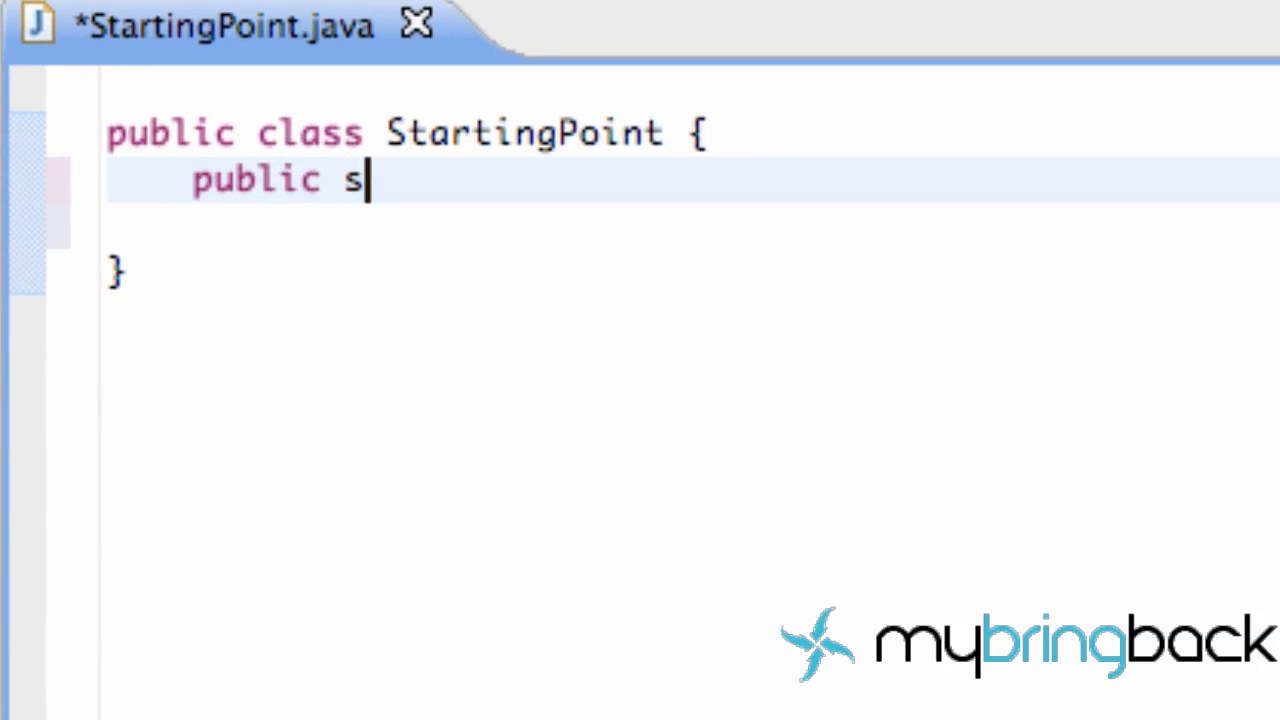
{"action": "type", "text": "tatci"}
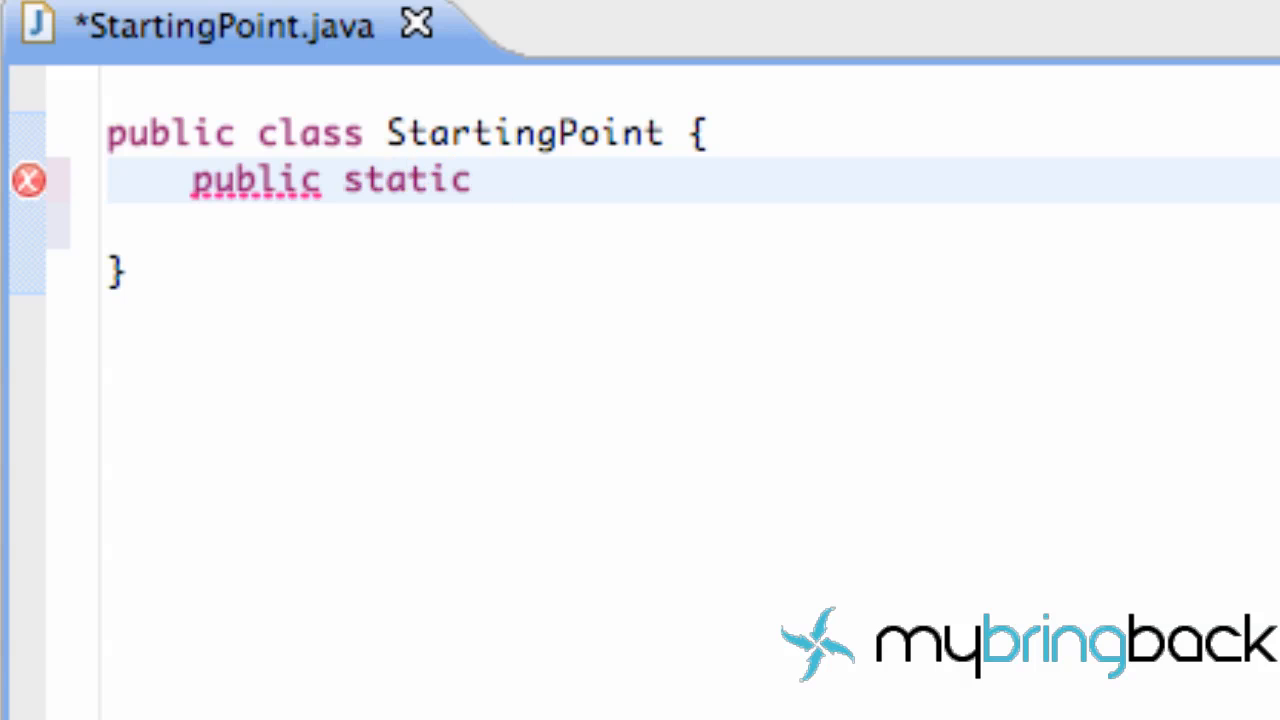
{"action": "type", "text": "void main"}
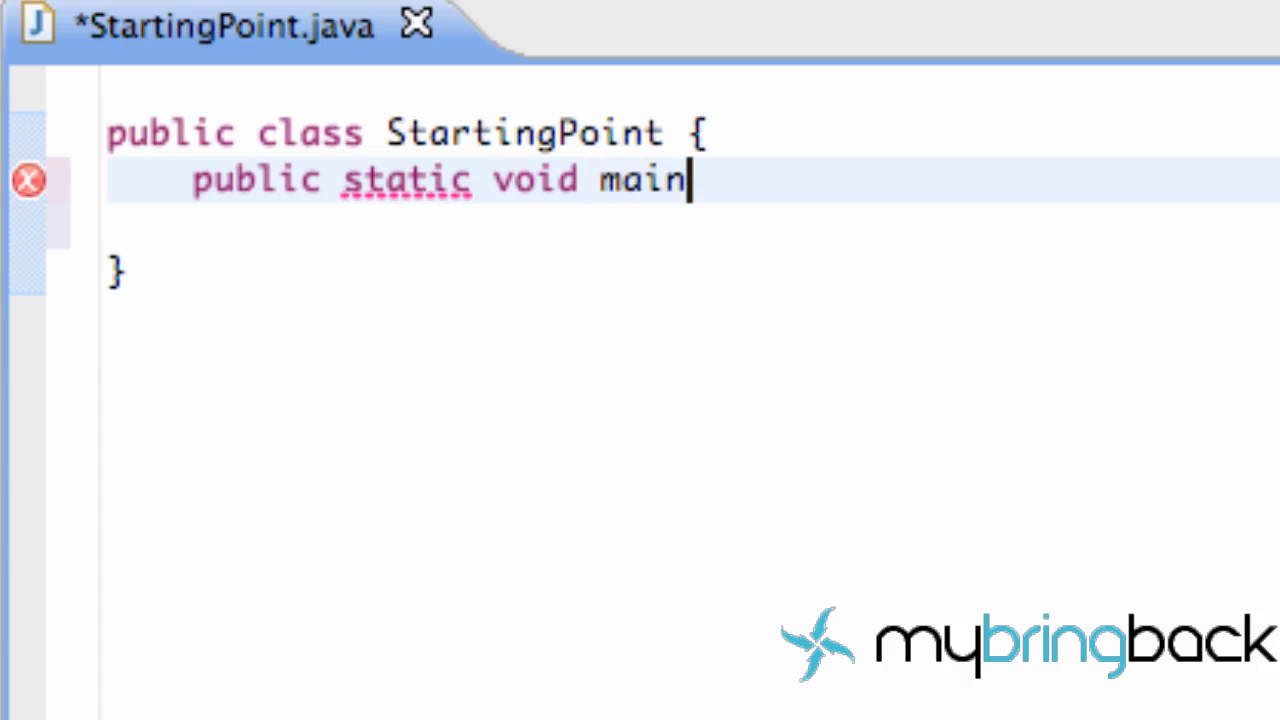
{"action": "type", "text": "()"}
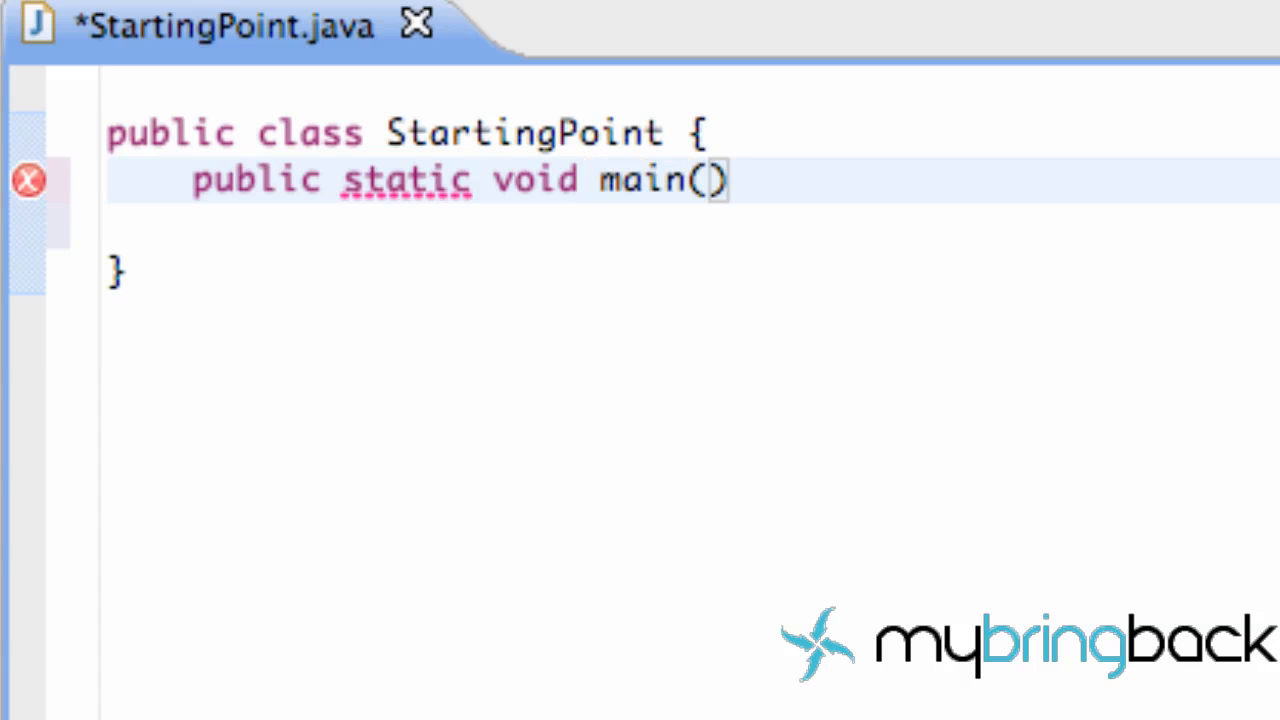
{"action": "type", "text": "String"}
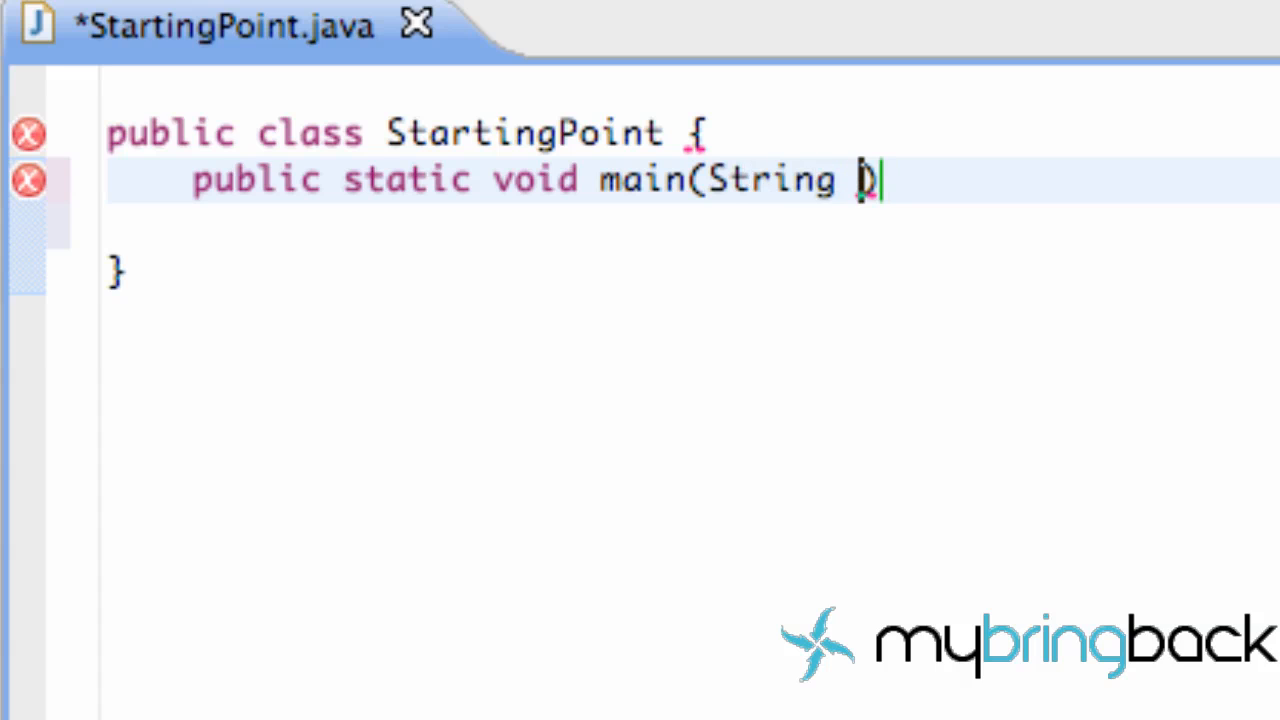
{"action": "type", "text": "trav"}
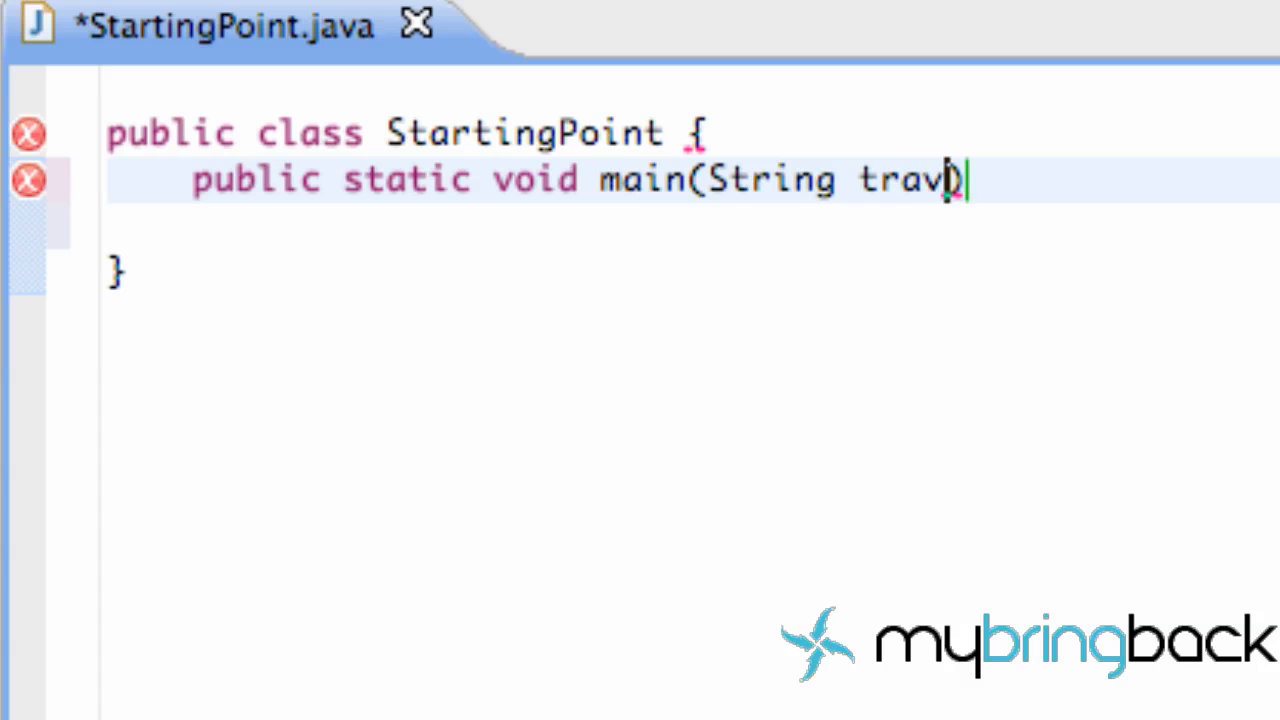
{"action": "type", "text": "[]"}
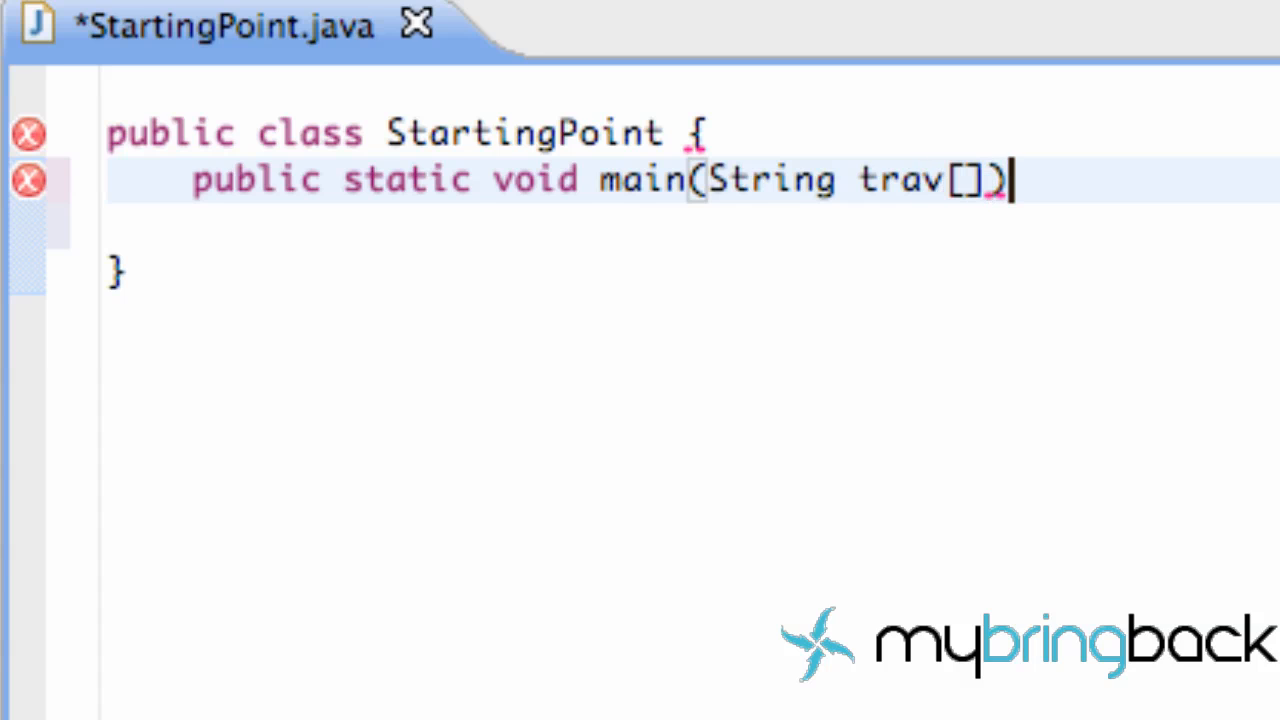
{"action": "type", "text": "{"}
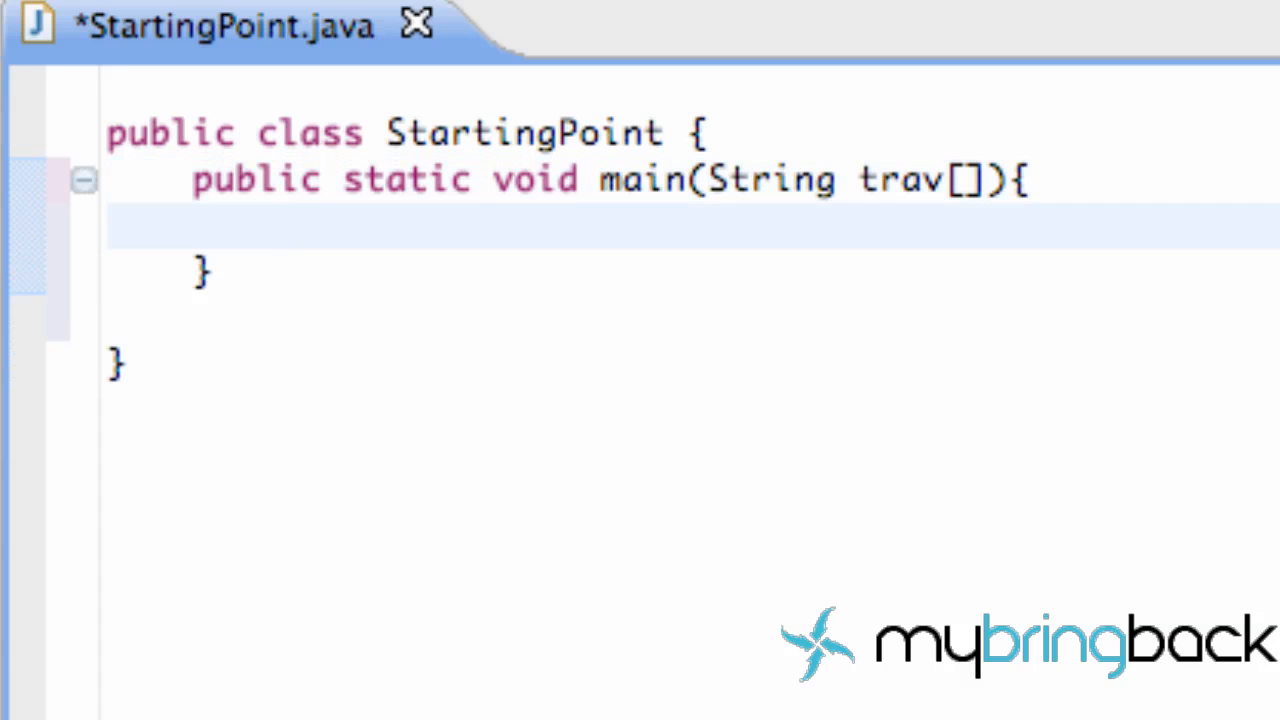
- Write System.out.print("Hello Travis") inside the StartingPoint main method
{"action": "type", "text": "Syste"}
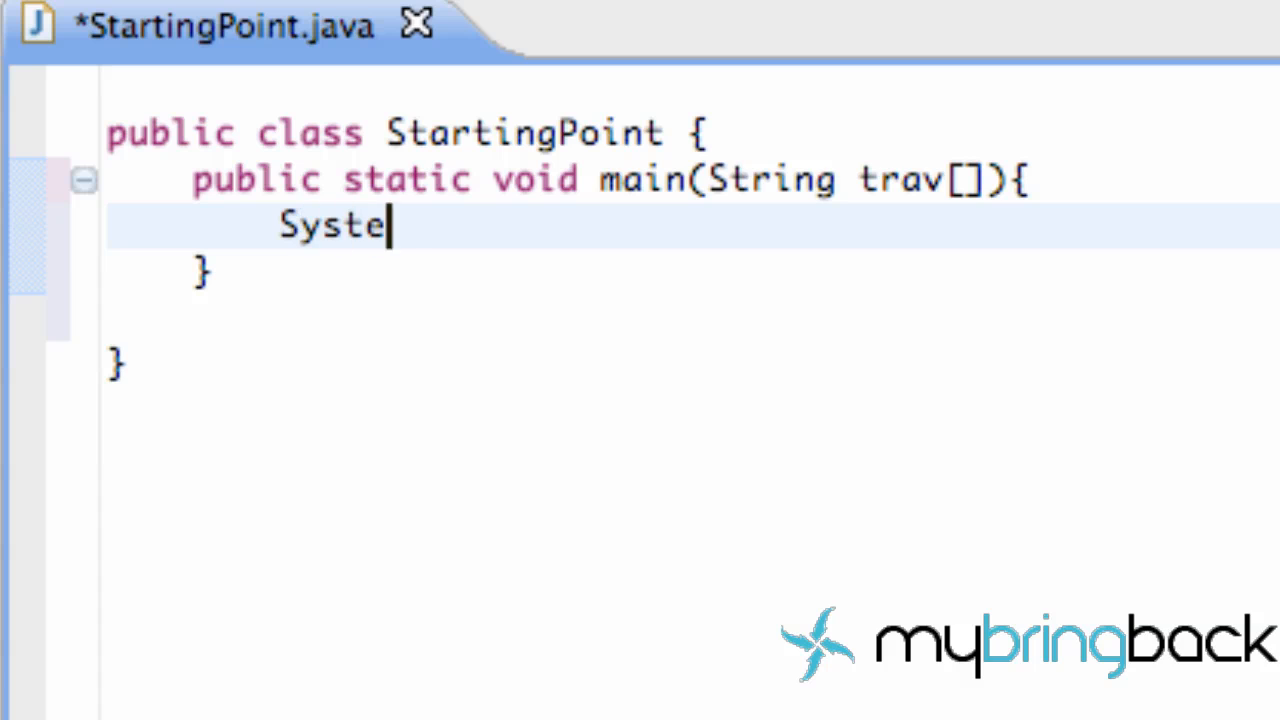
{"action": "type", "text": "m.ou"}
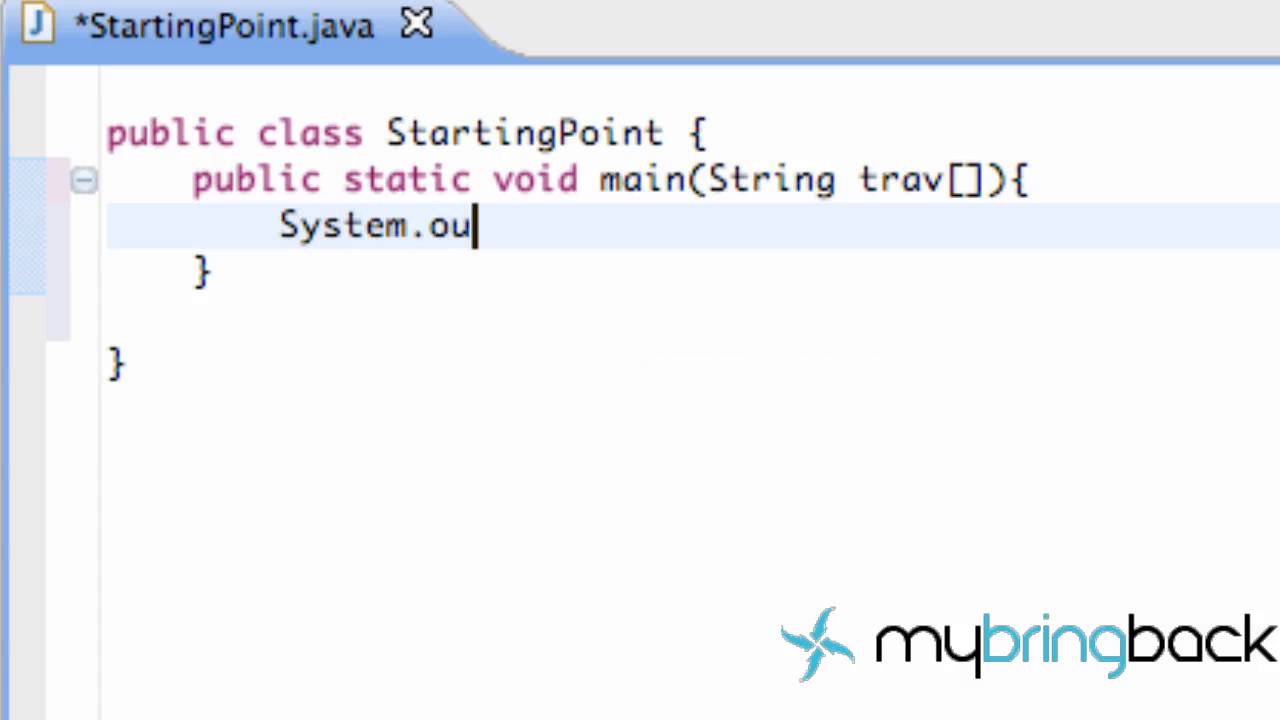
{"action": "type", "text": "t."}
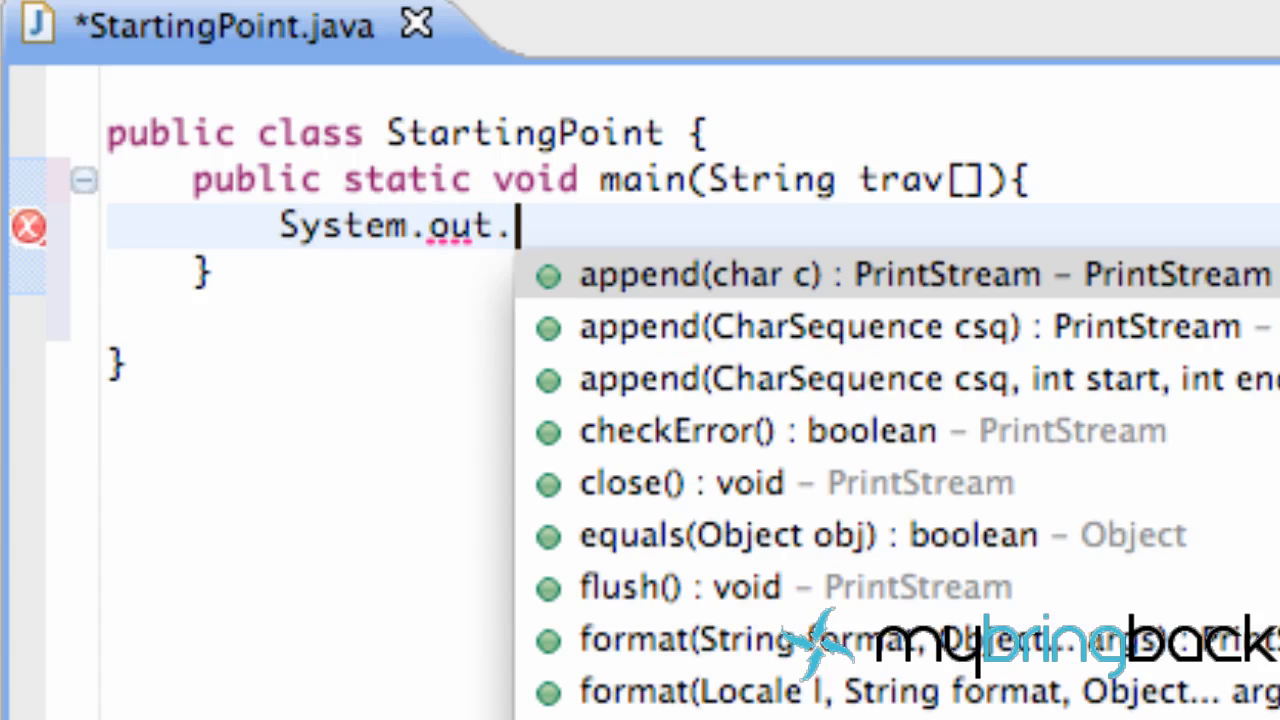
{"action": "type", "text": "p"}
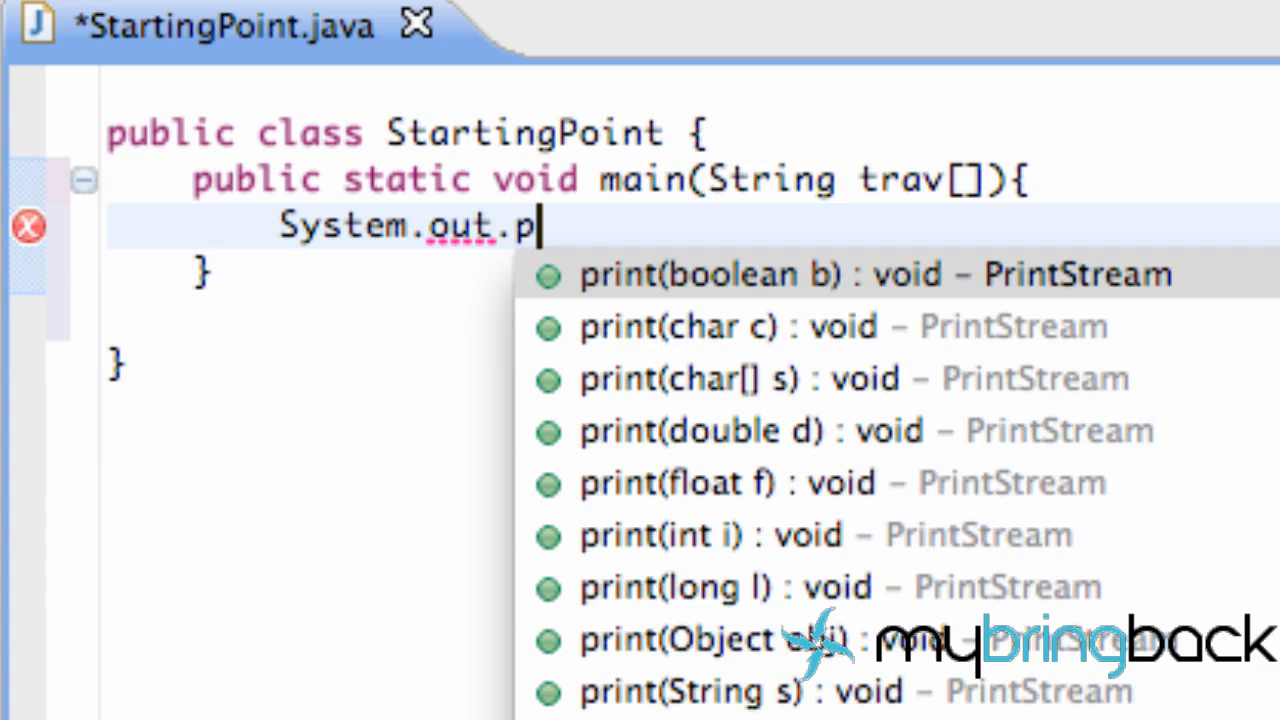
{"action": "type", "text": "rin"}
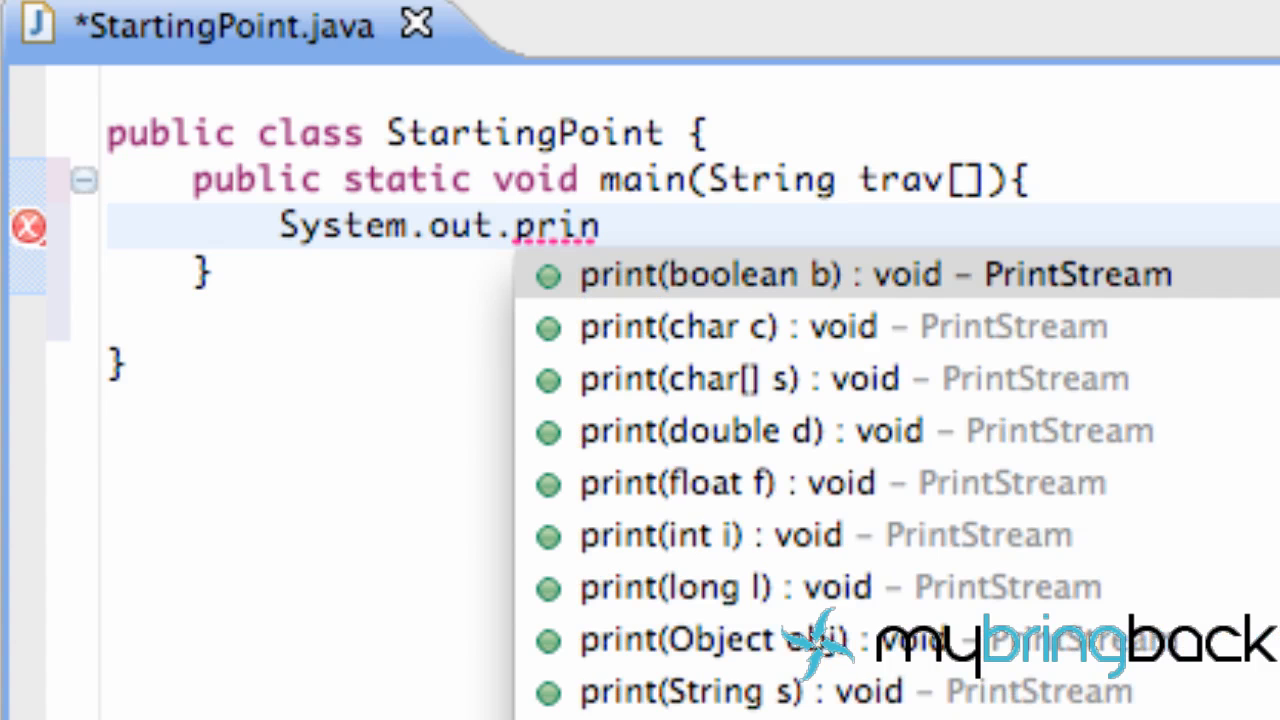
{"action": "left_click", "coordinate": [708, 275]}
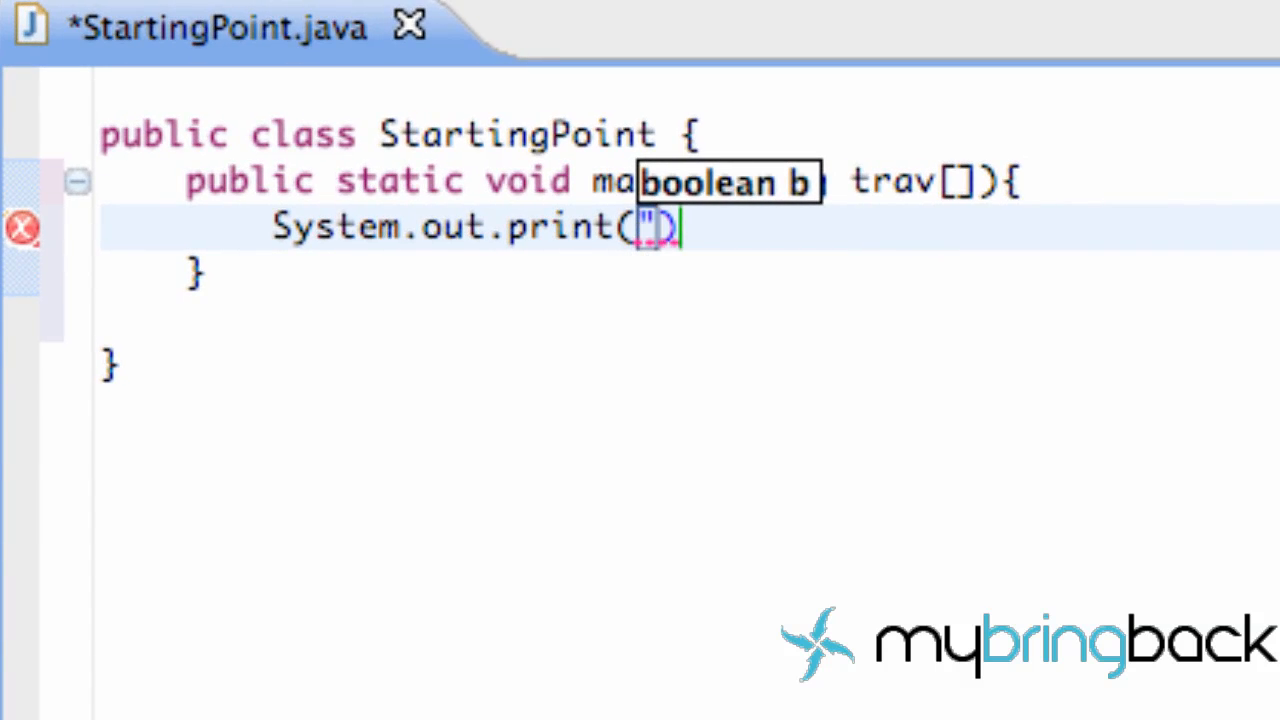
{"action": "type", "text": "Hello"}
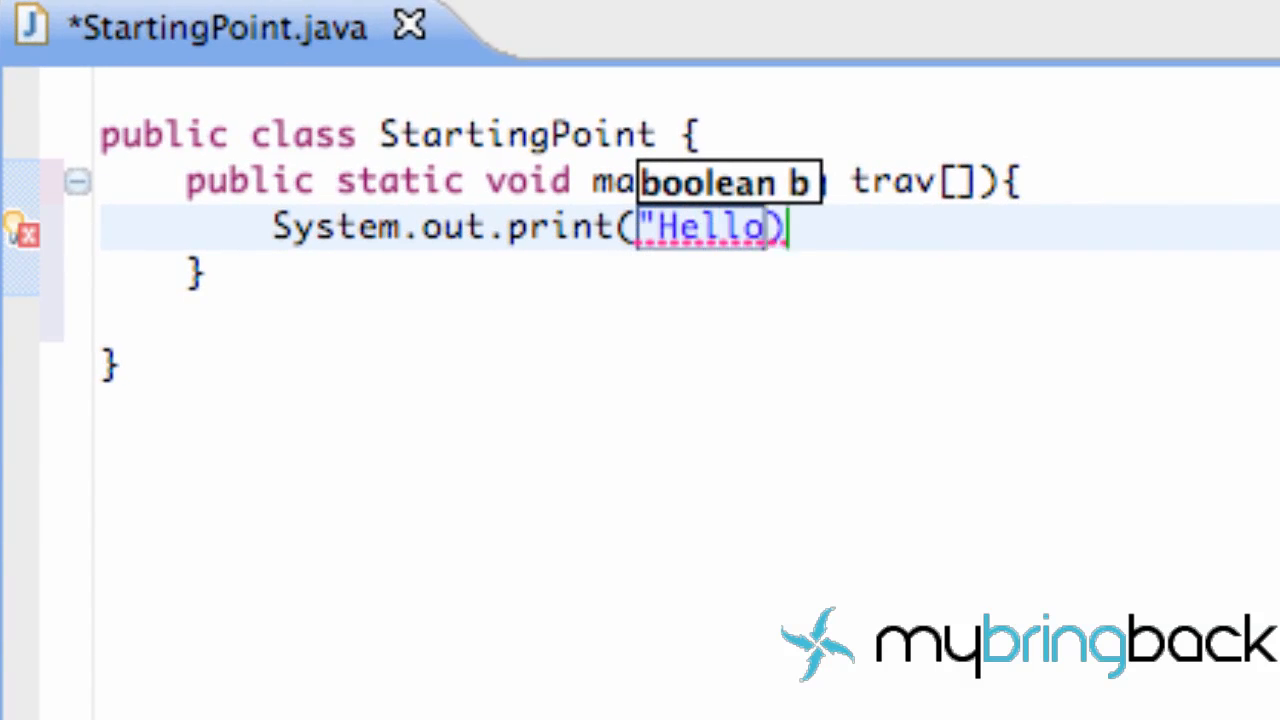
{"action": "type", "text": "Travis"}
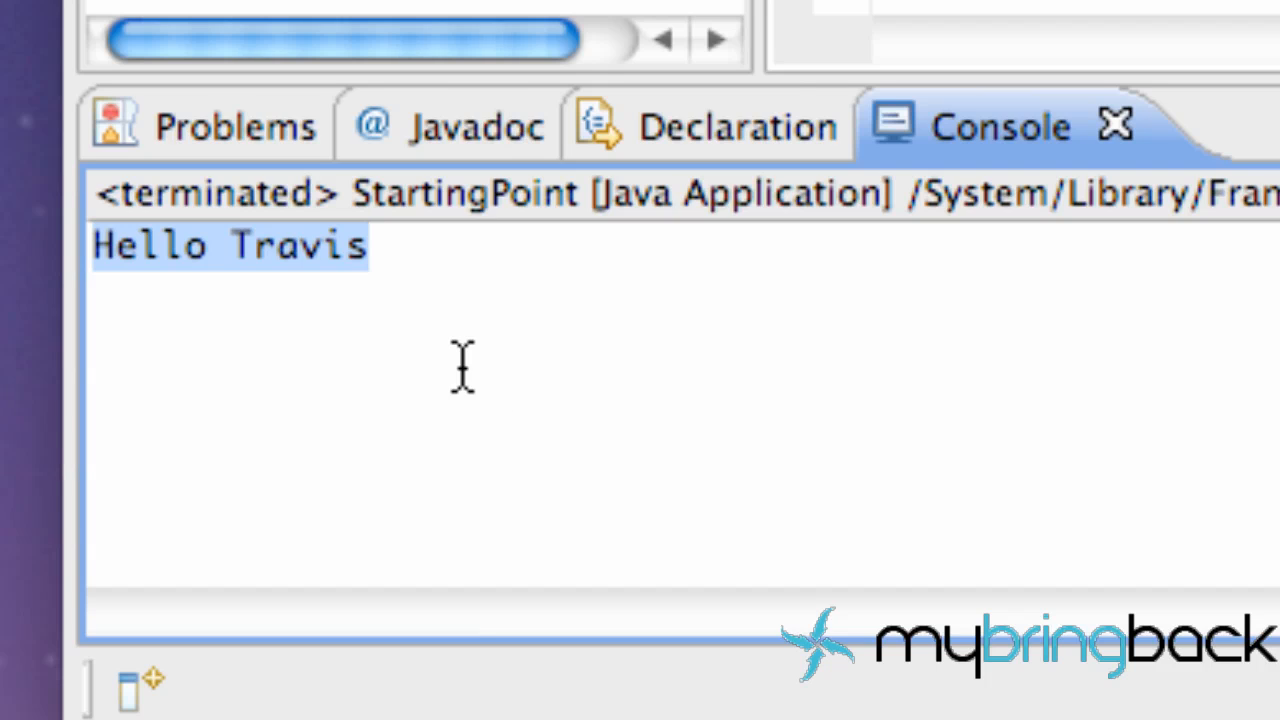
{"action": "mouse_move", "coordinate": [425, 350]}
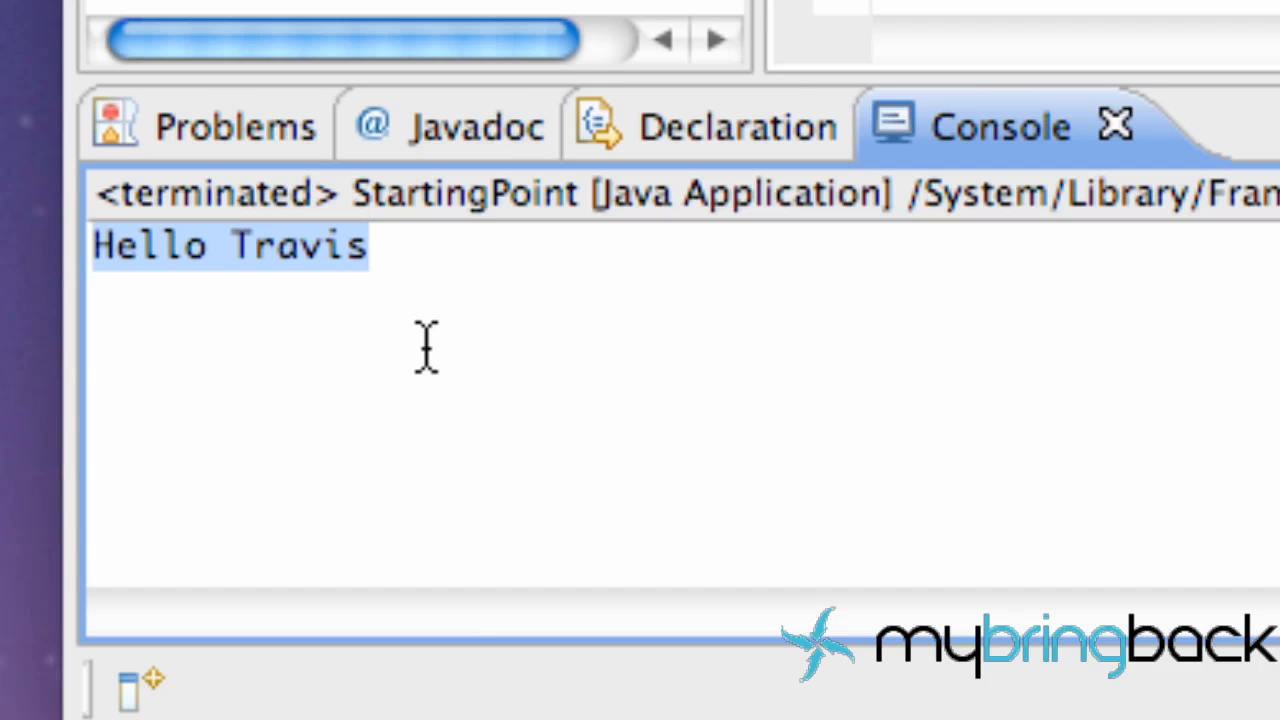